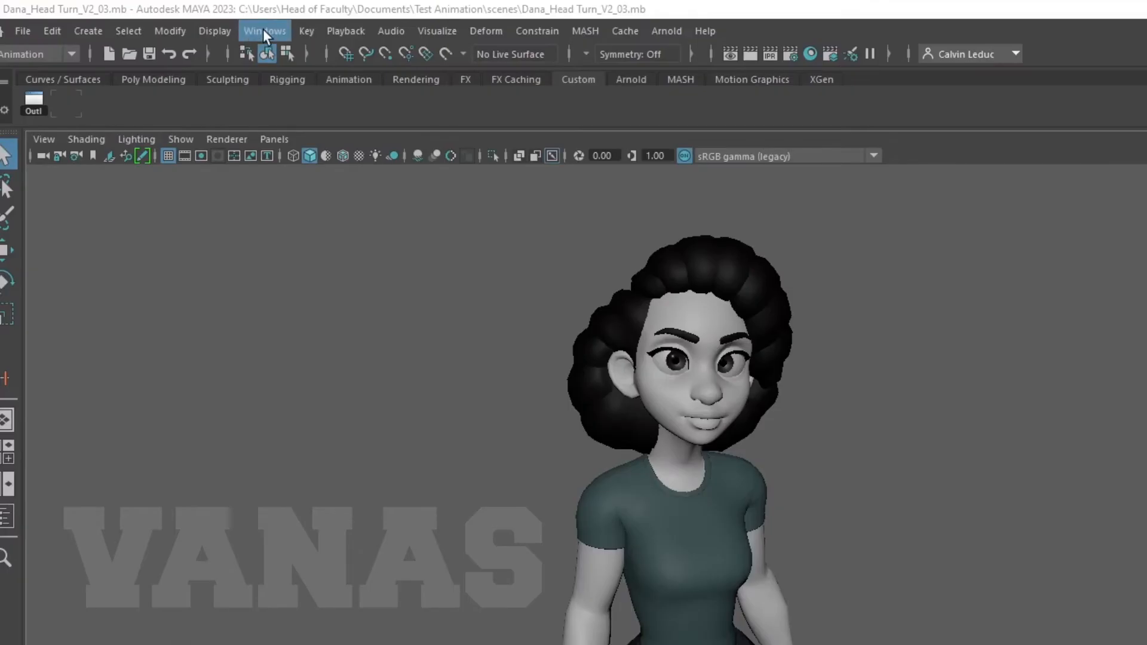
Show the Windows menu where the Playblast entry is listed
left_click(266, 31)
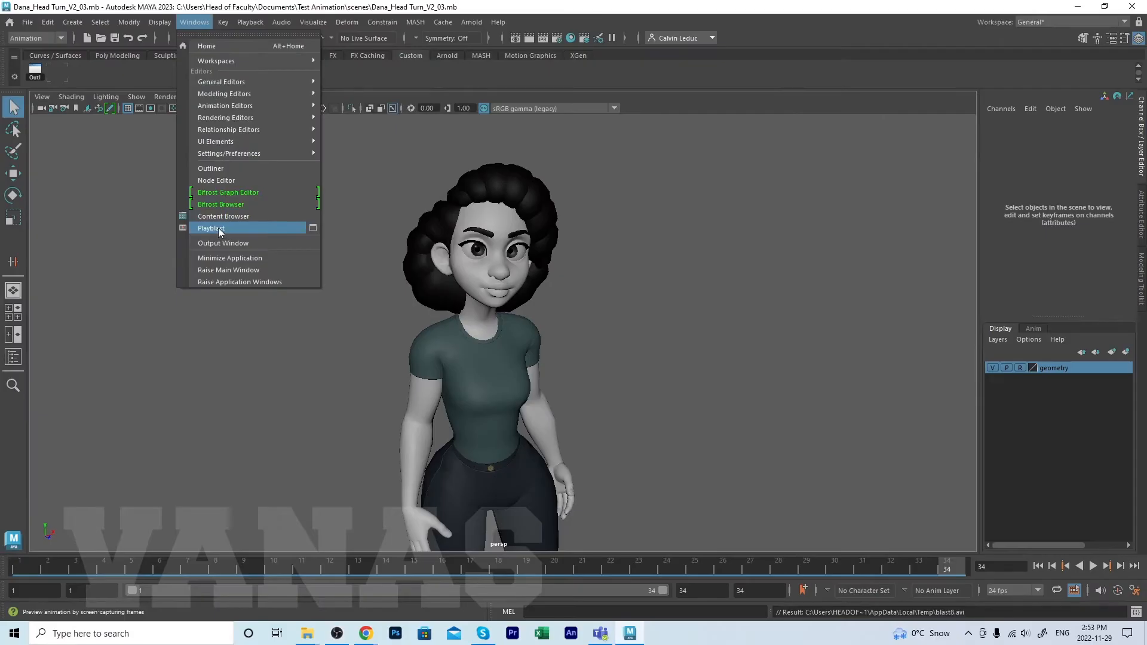
mouse_move(296, 494)
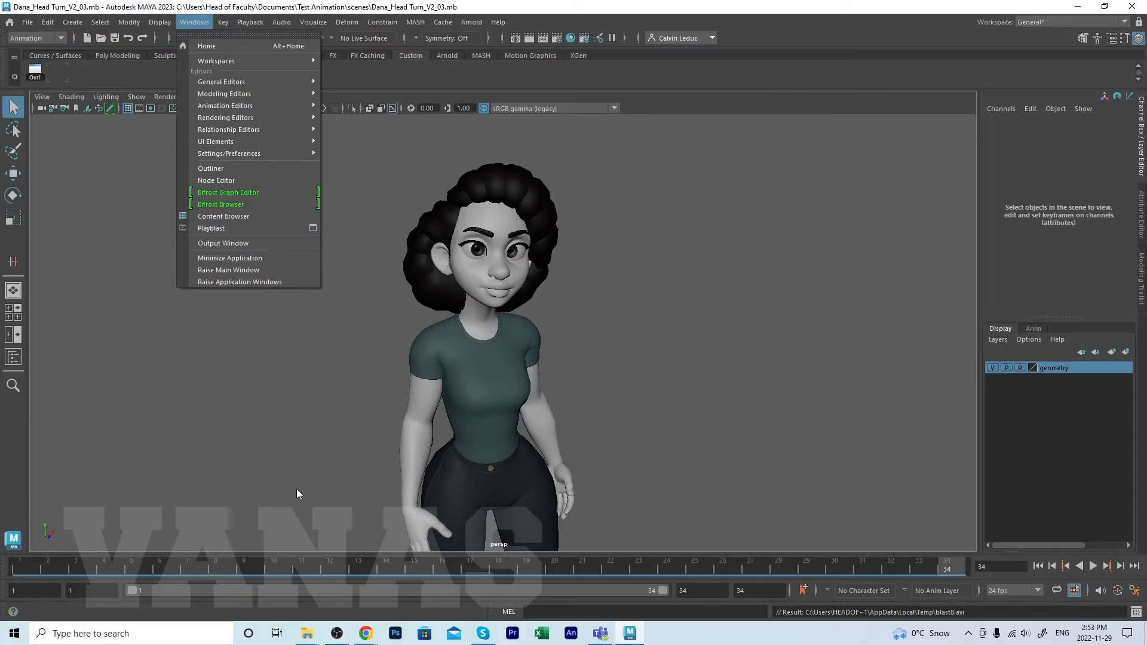
mouse_move(307, 571)
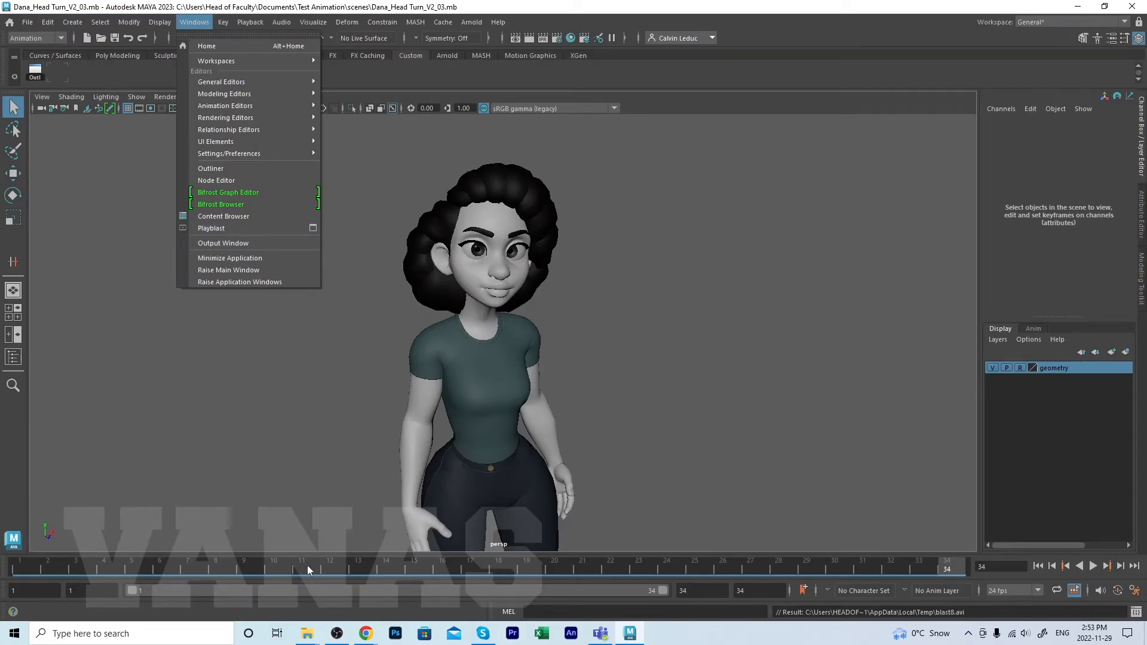
Bring up the Time Slider context menu to reach the Playblast options
right_click(307, 569)
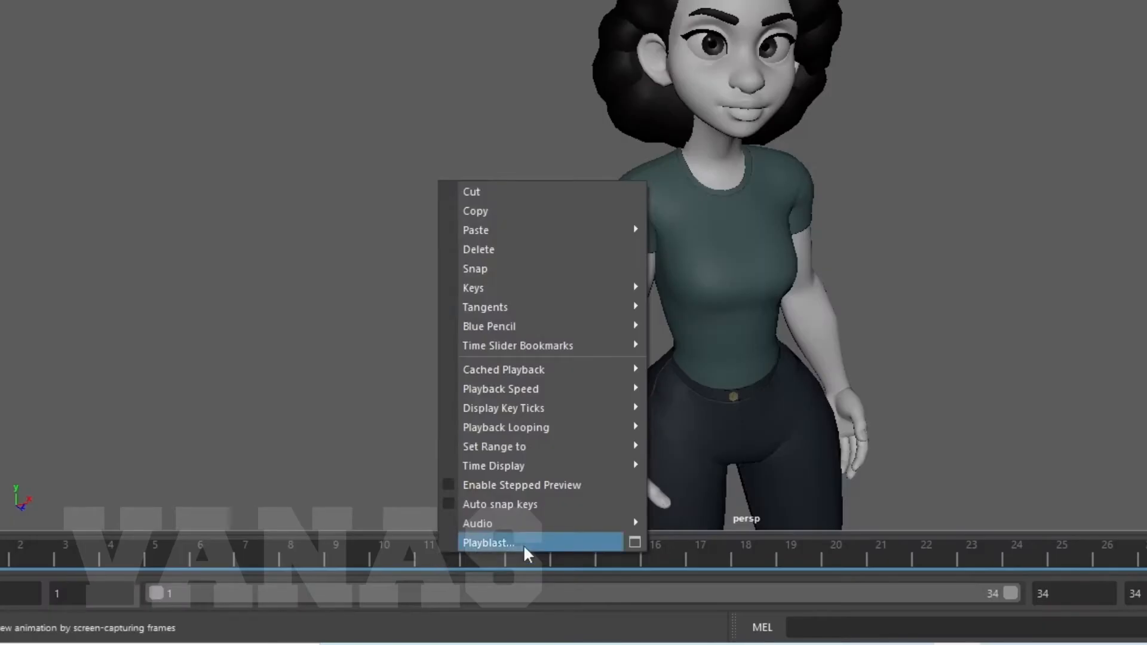
mouse_move(634, 543)
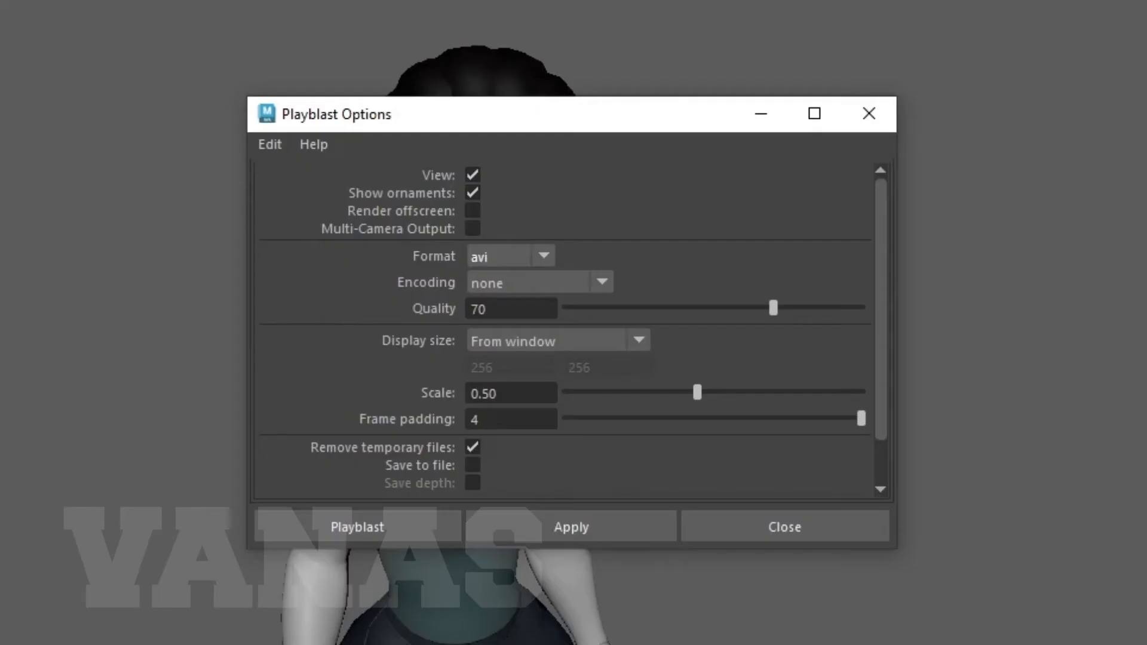
mouse_move(266, 12)
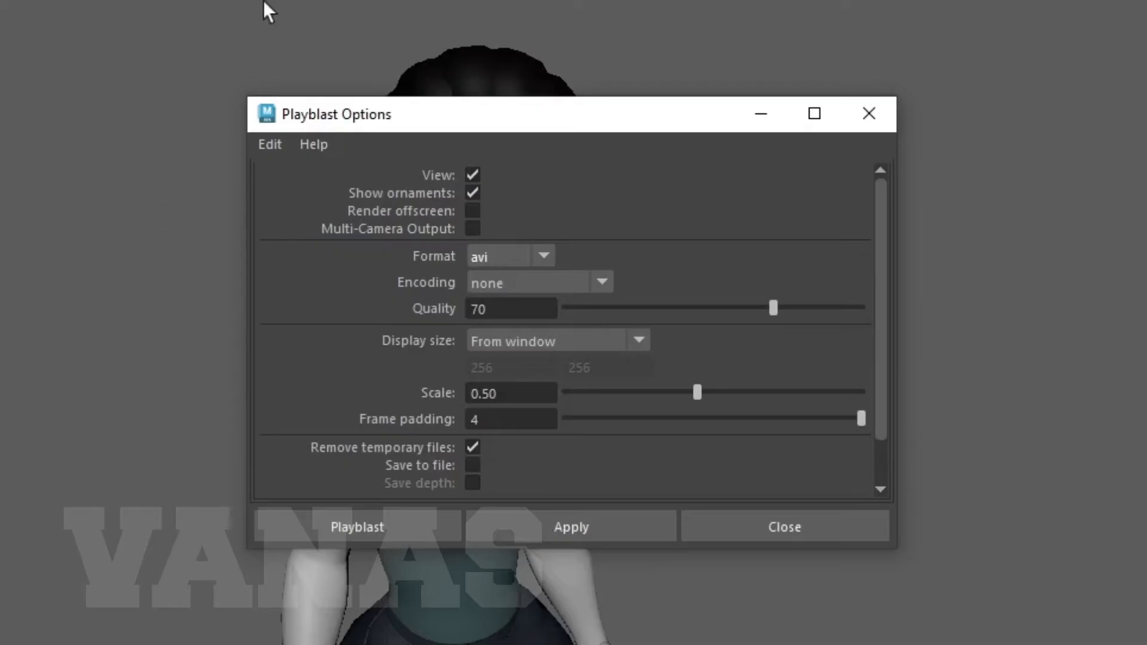
mouse_move(428, 267)
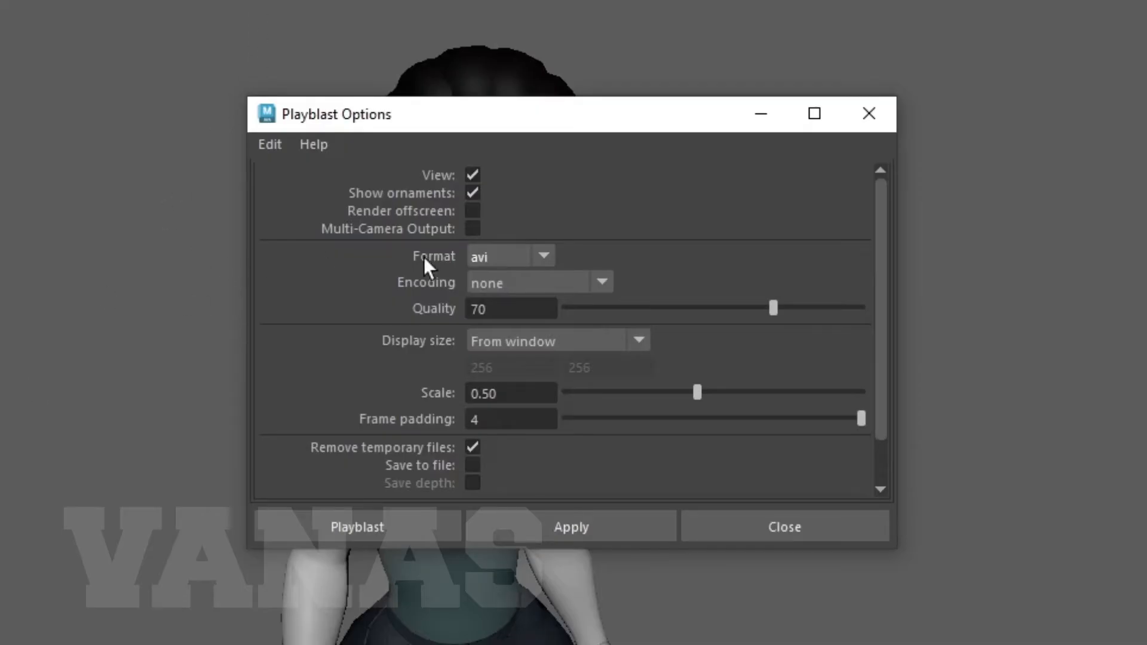
mouse_move(496, 265)
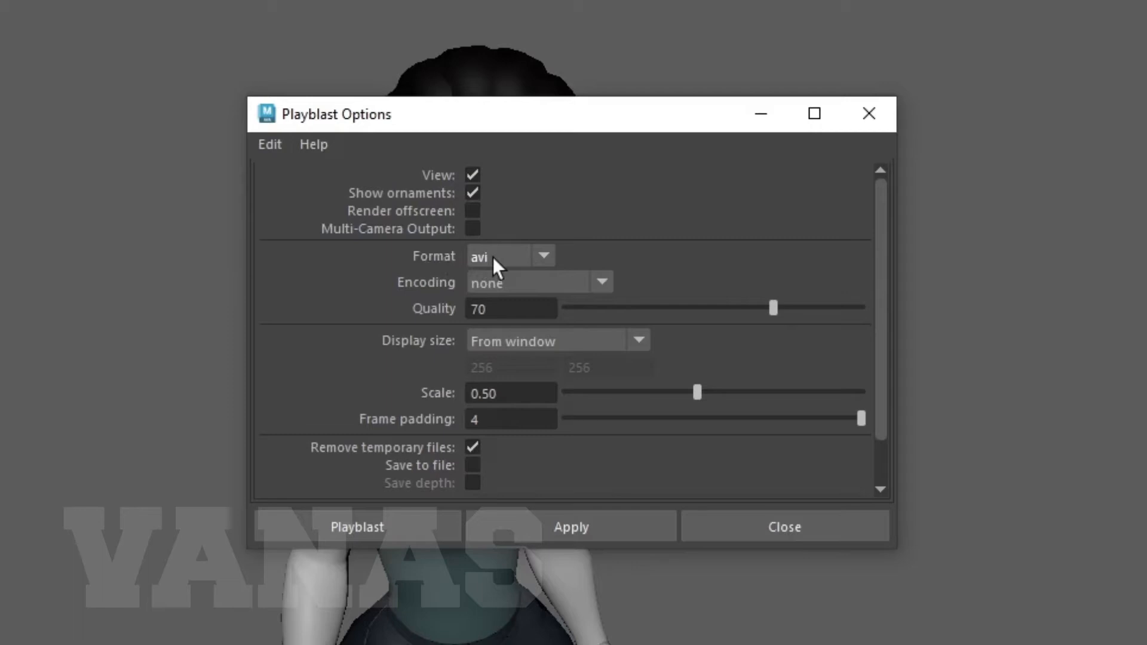
mouse_move(547, 266)
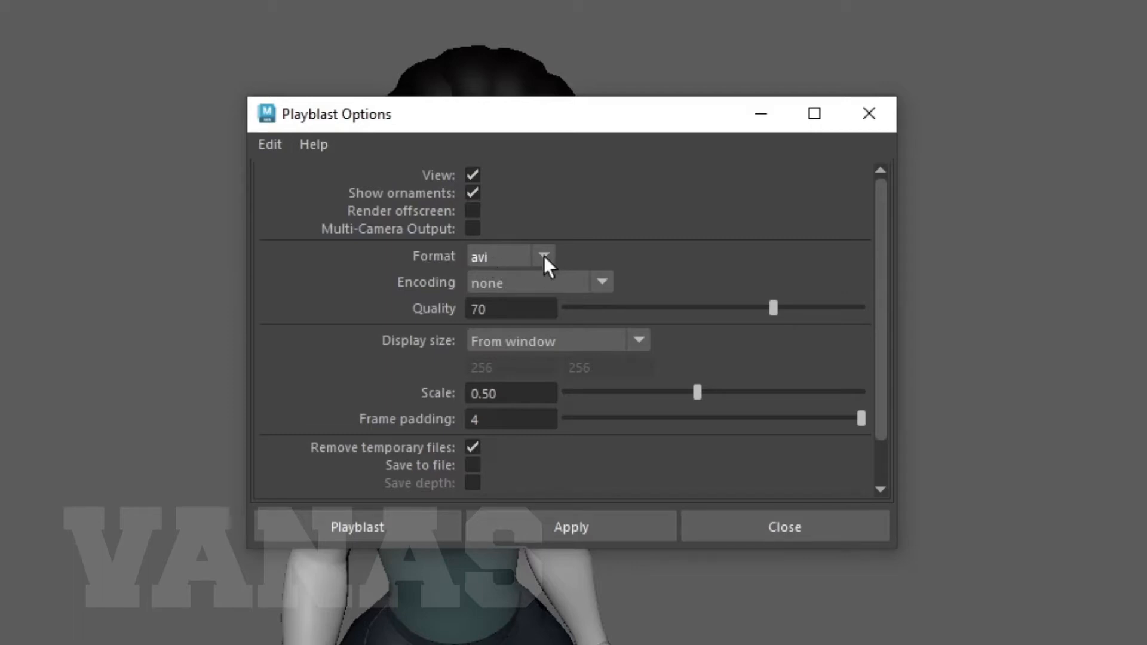
Choose qt as the playblast format and H.264 as its encoding
left_click(541, 256)
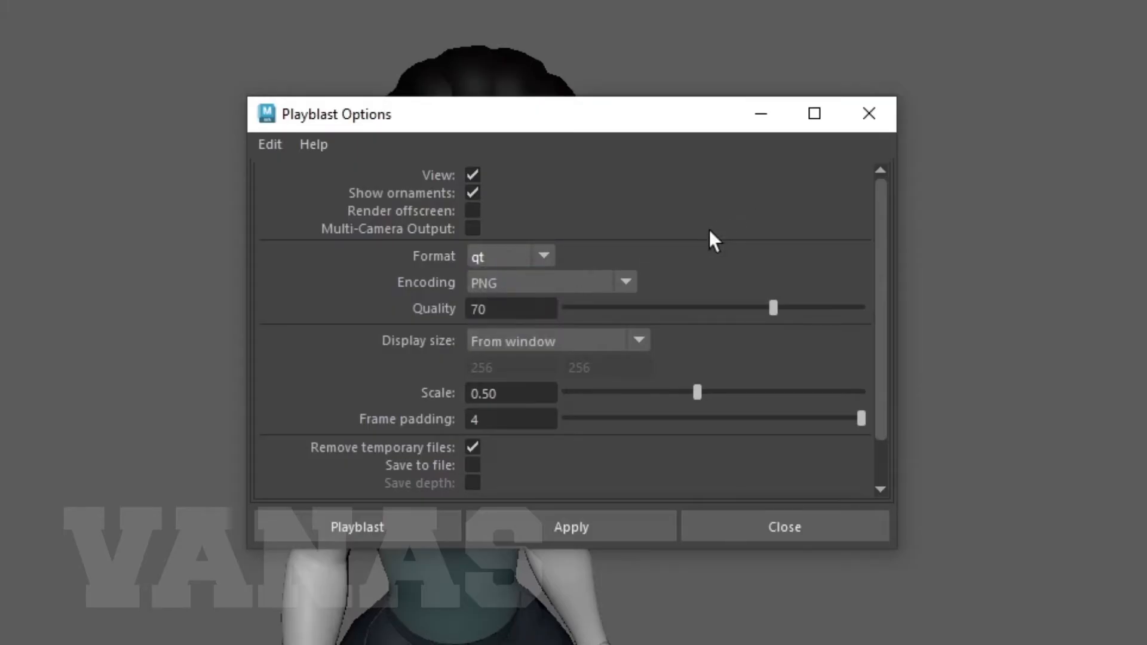
mouse_move(518, 262)
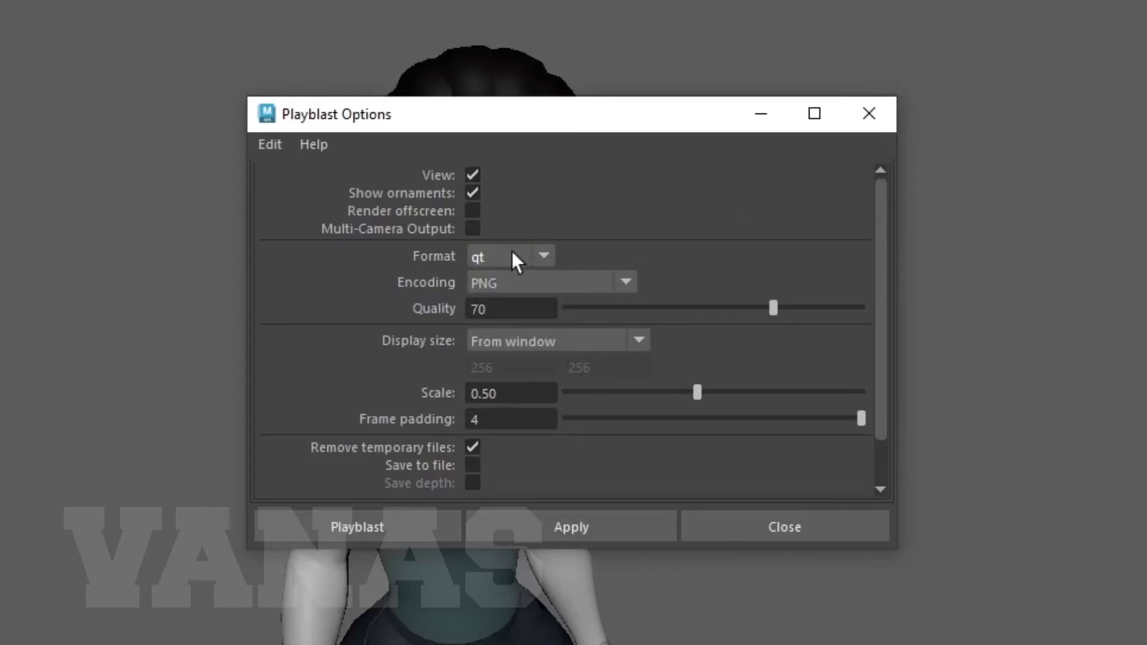
mouse_move(627, 289)
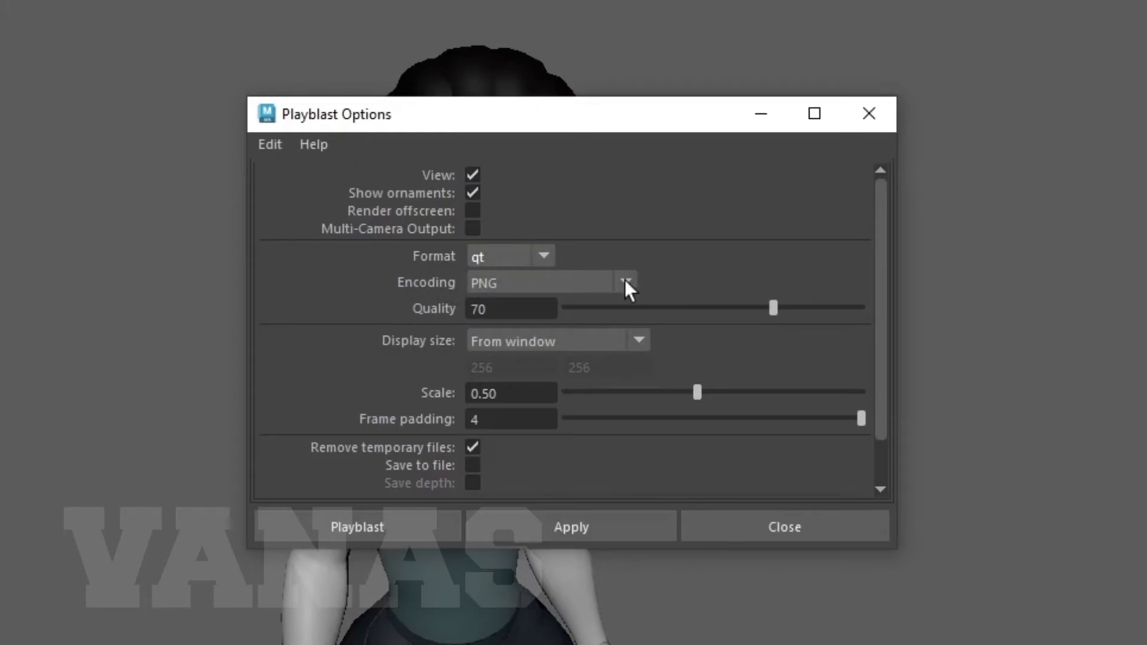
left_click(625, 282)
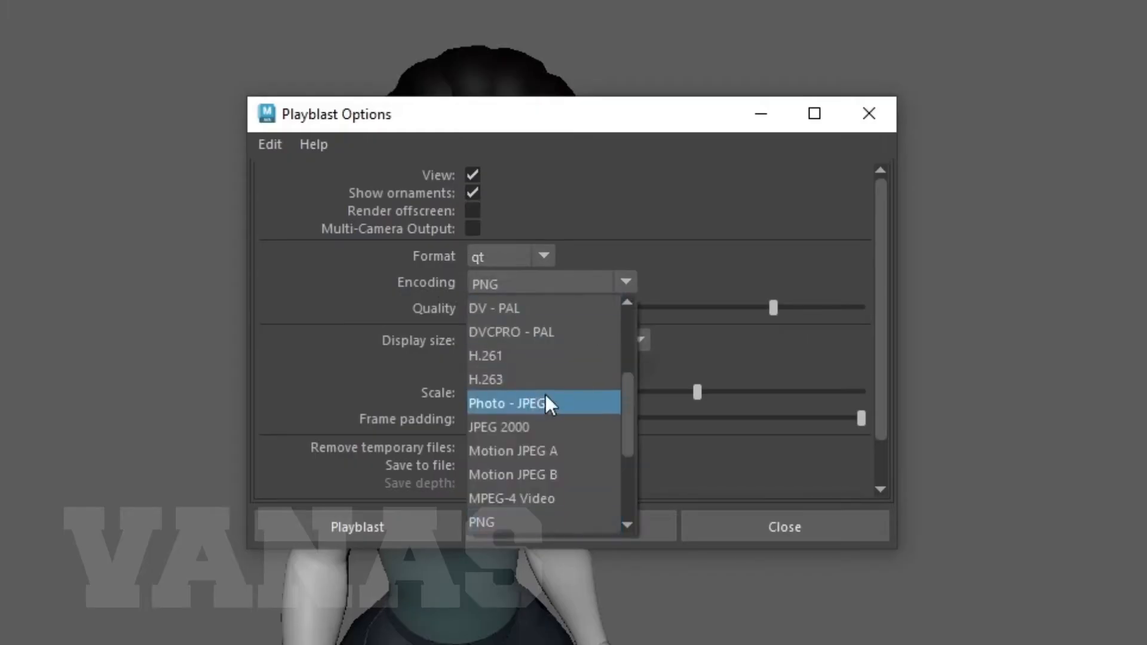
scroll("up", 3)
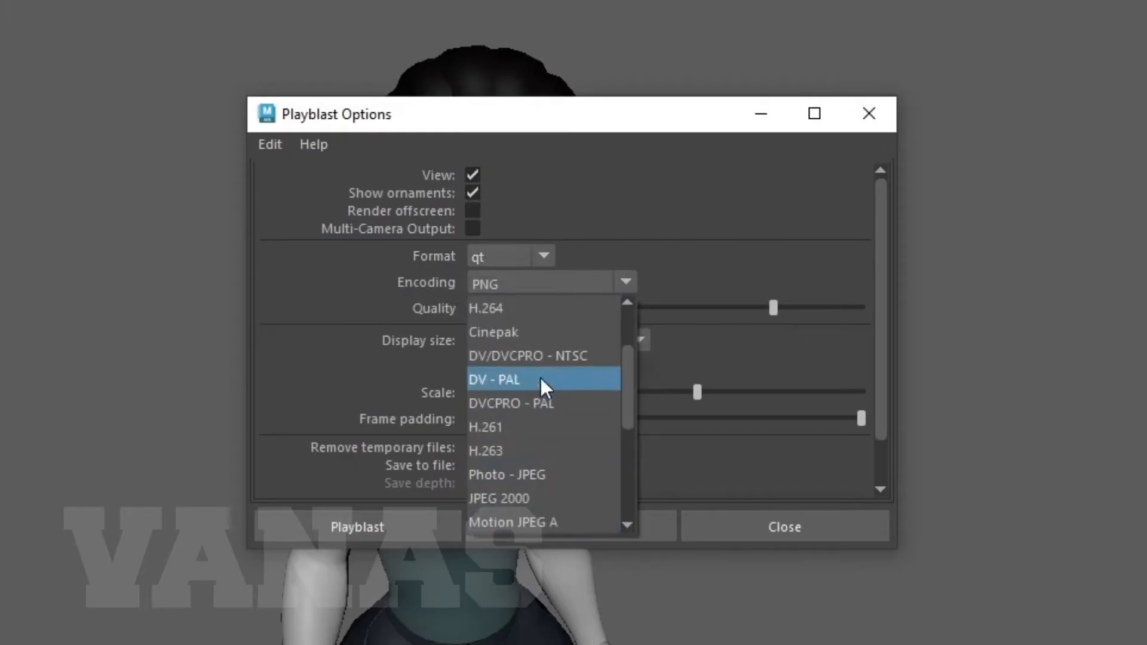
mouse_move(504, 308)
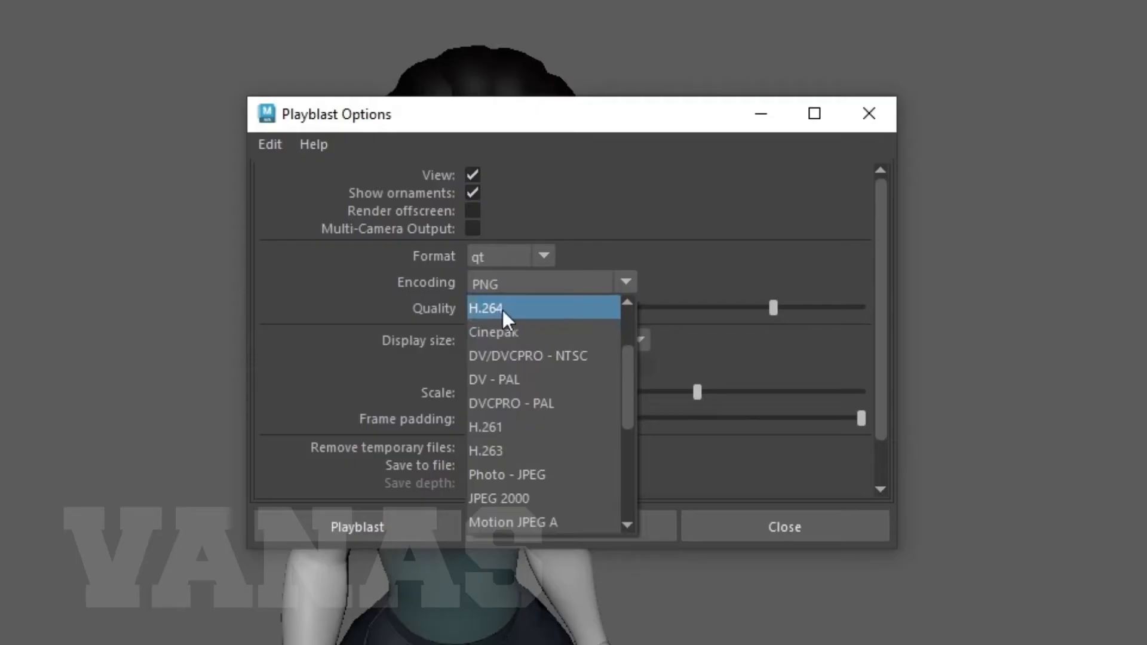
left_click(485, 308)
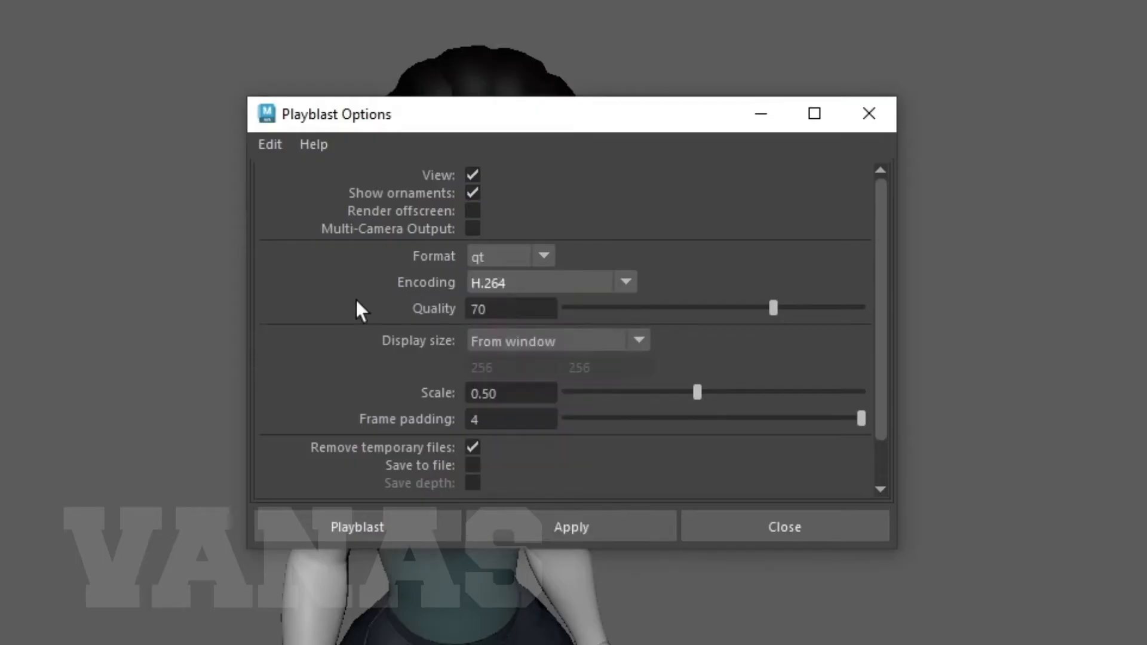
mouse_move(355, 308)
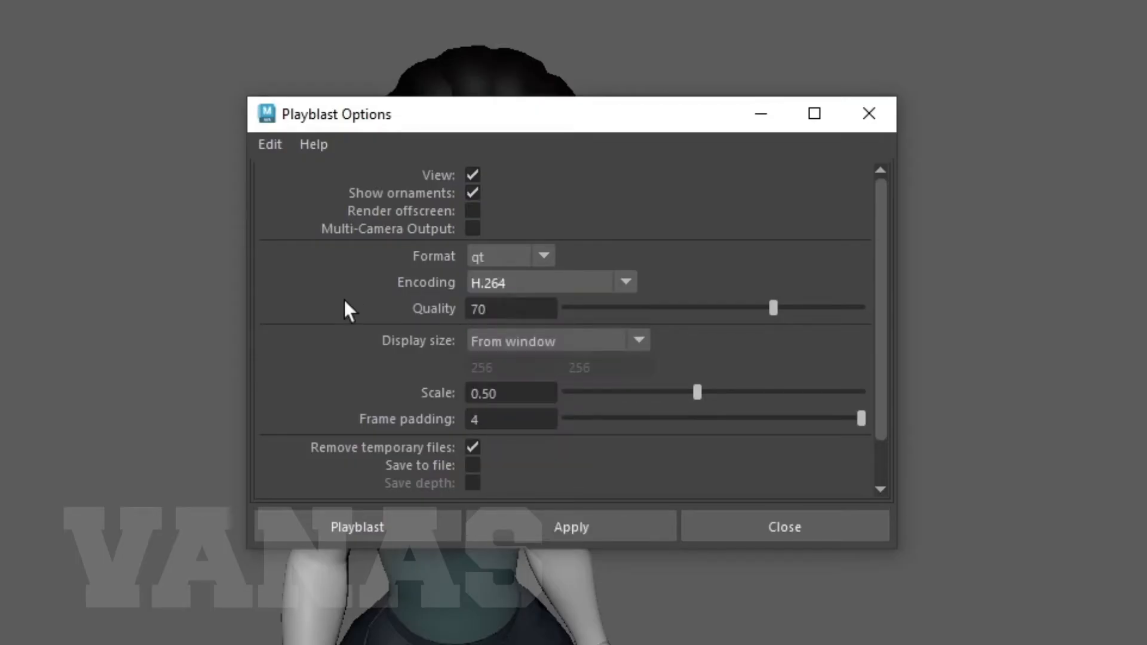
mouse_move(801, 355)
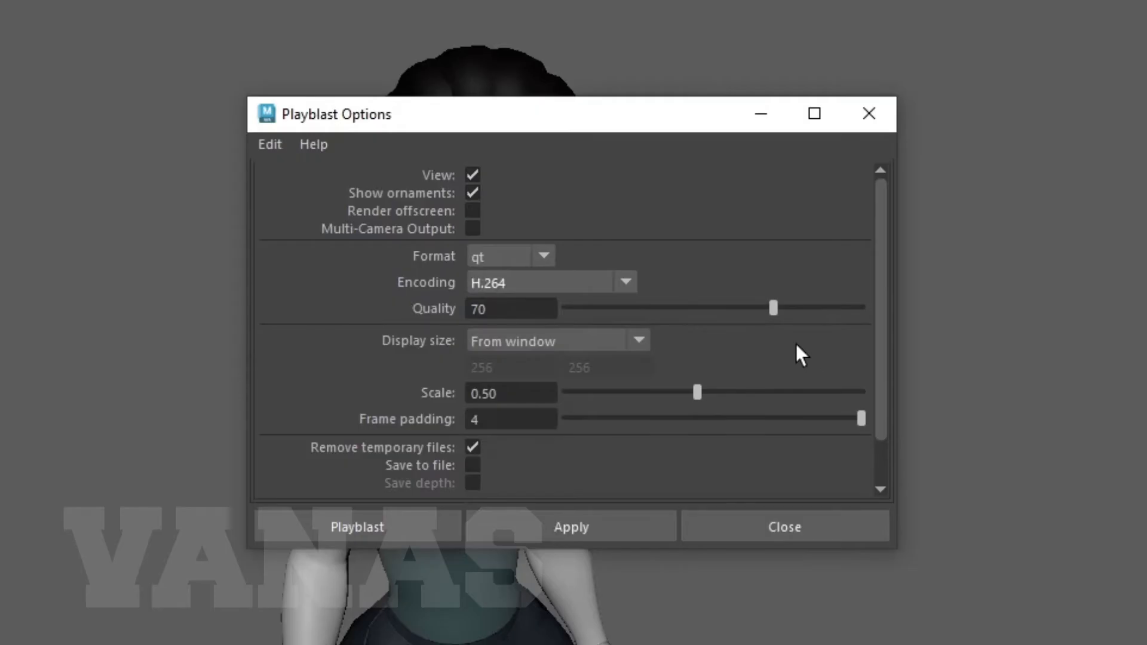
mouse_move(775, 321)
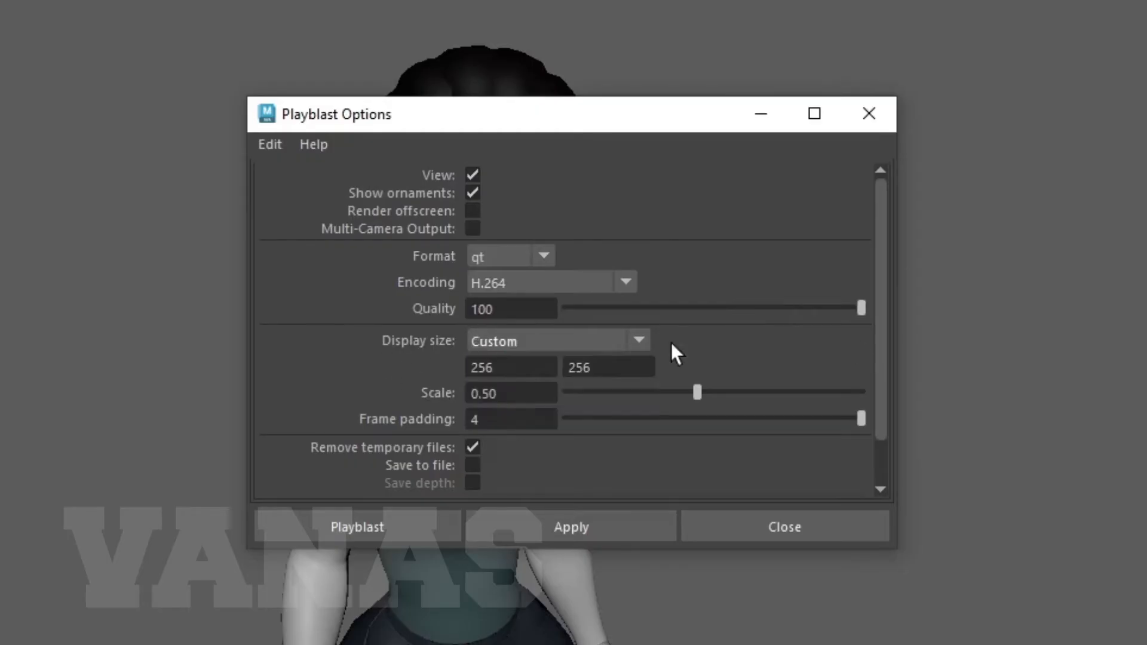
mouse_move(744, 357)
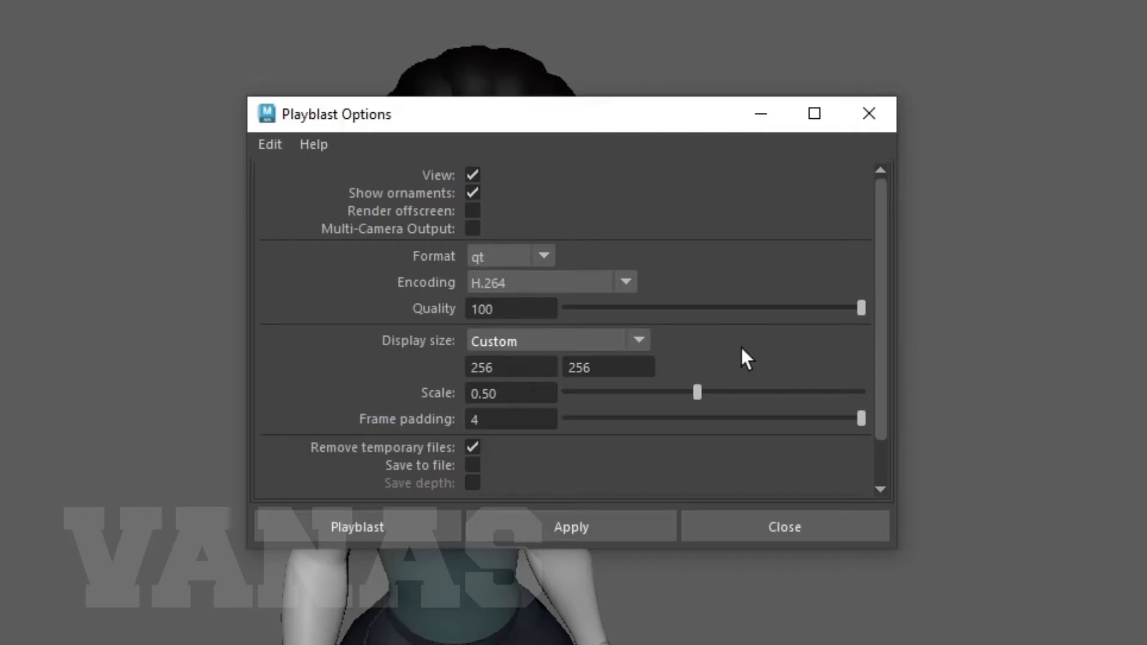
mouse_move(657, 355)
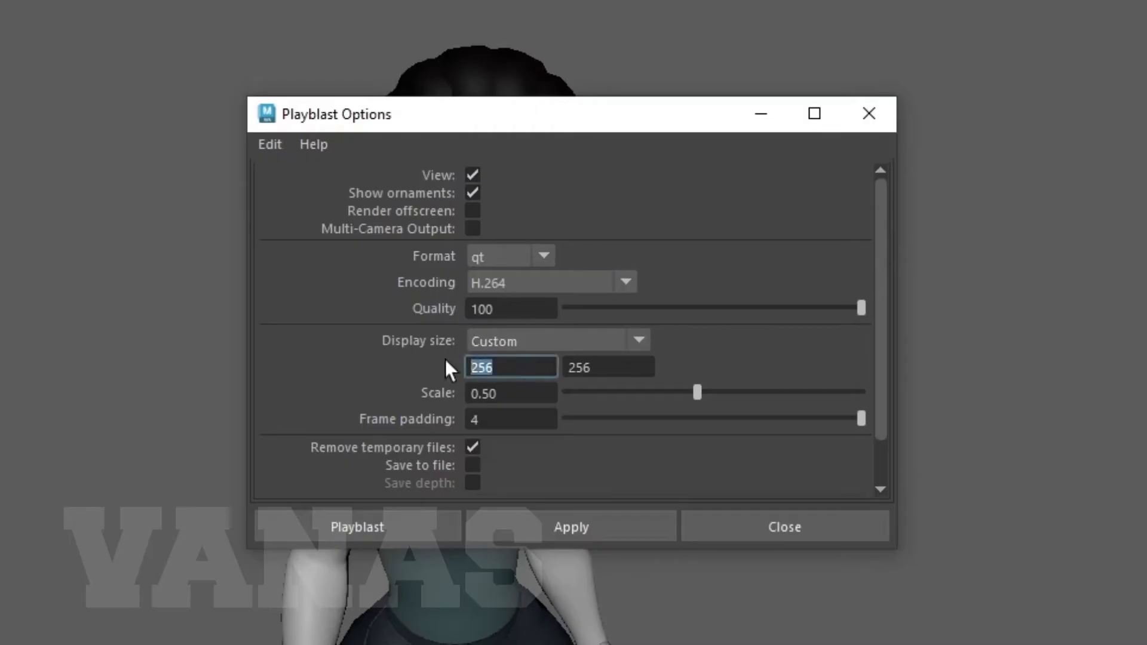
Set the custom height to 405, frame padding 3, and enable Save to file with Browse
type("405")
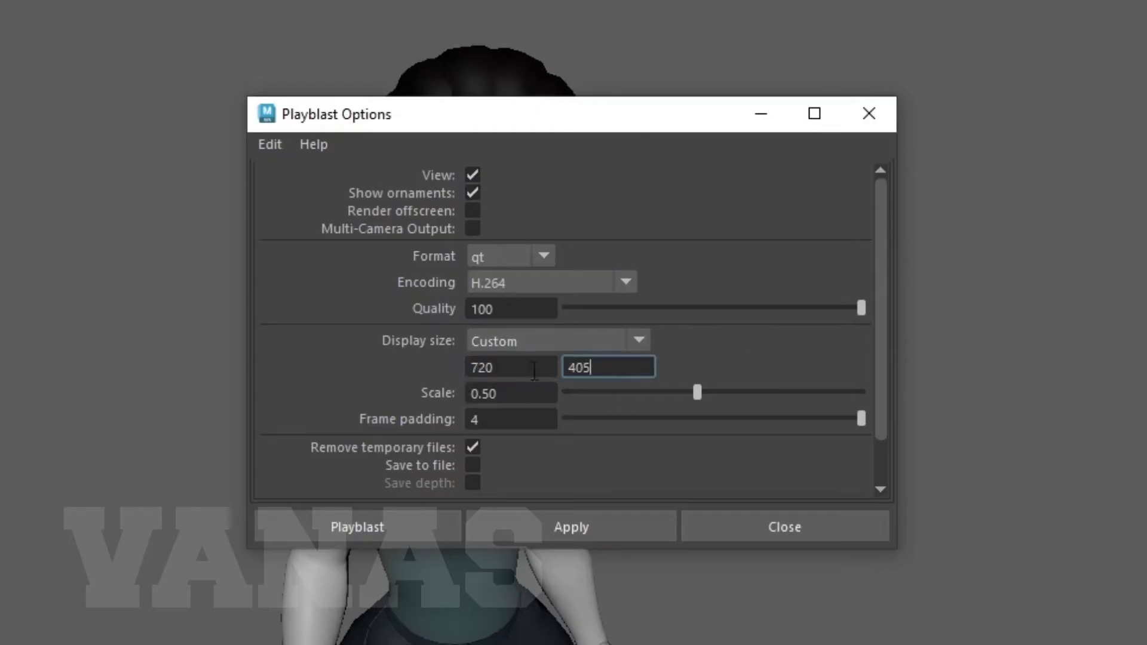
mouse_move(293, 402)
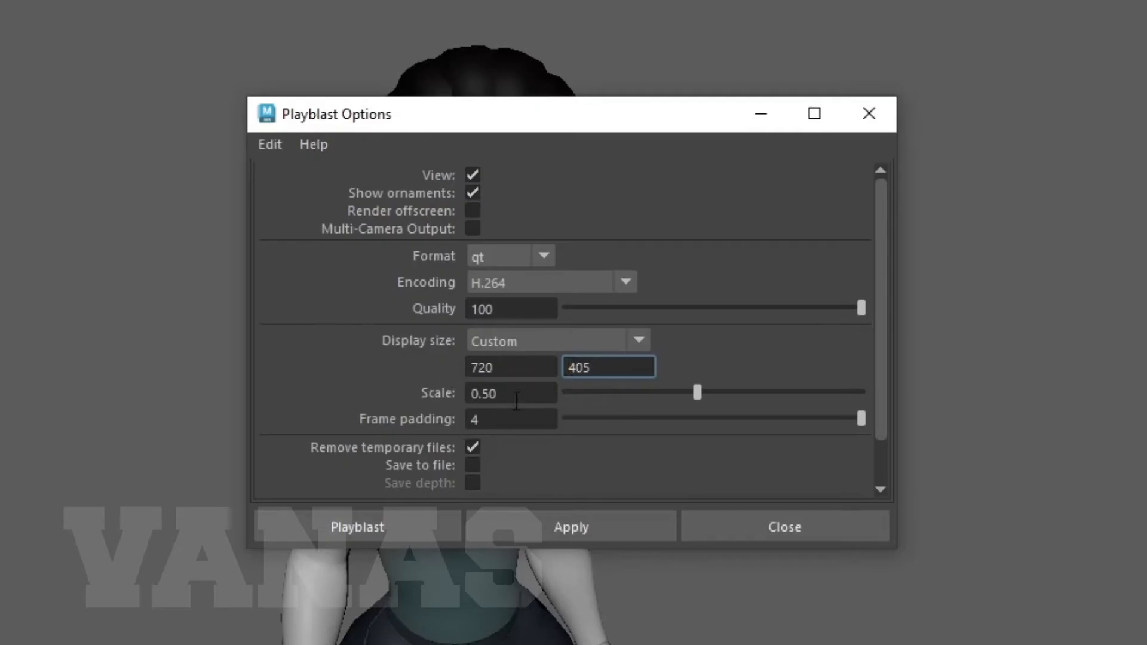
mouse_move(701, 396)
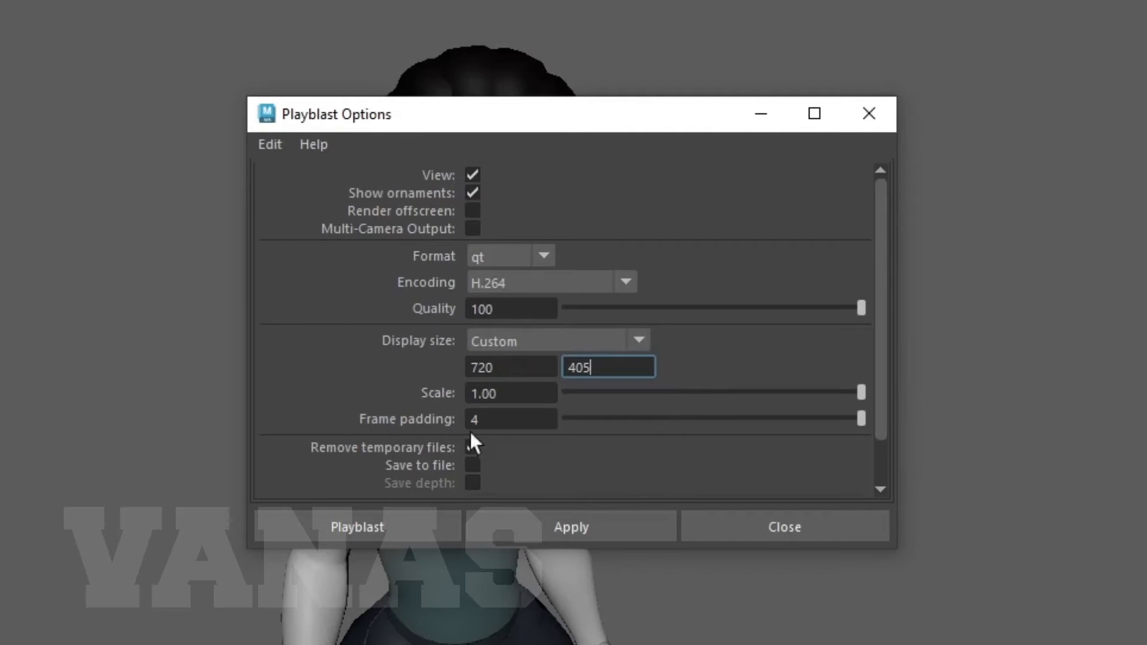
left_click(510, 419)
type("3")
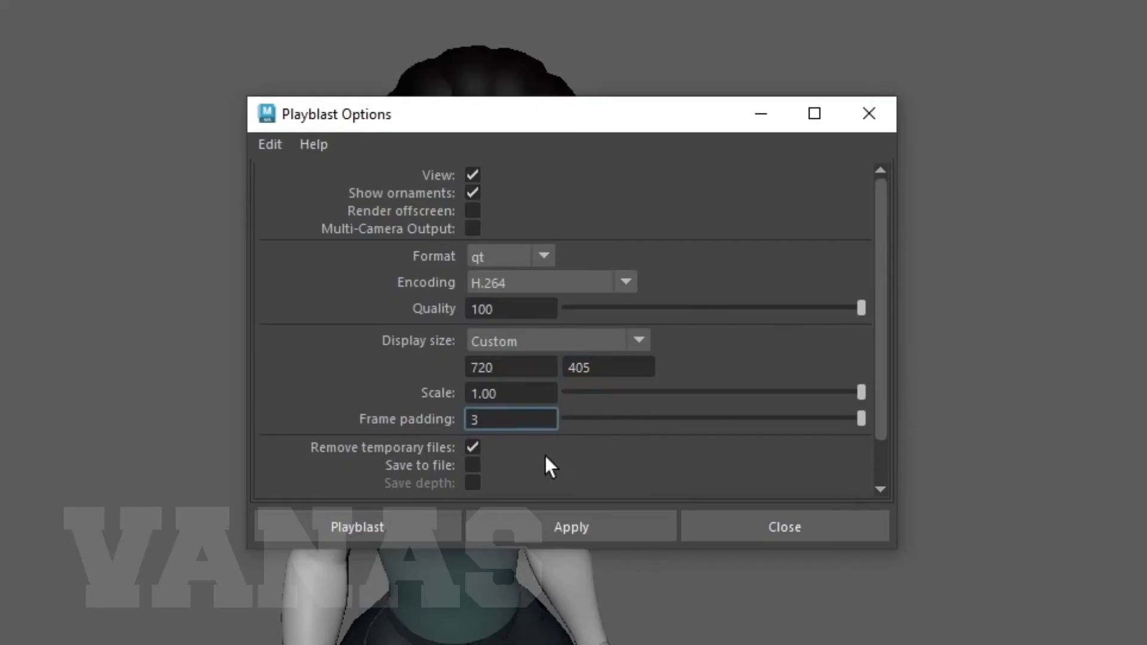
mouse_move(508, 462)
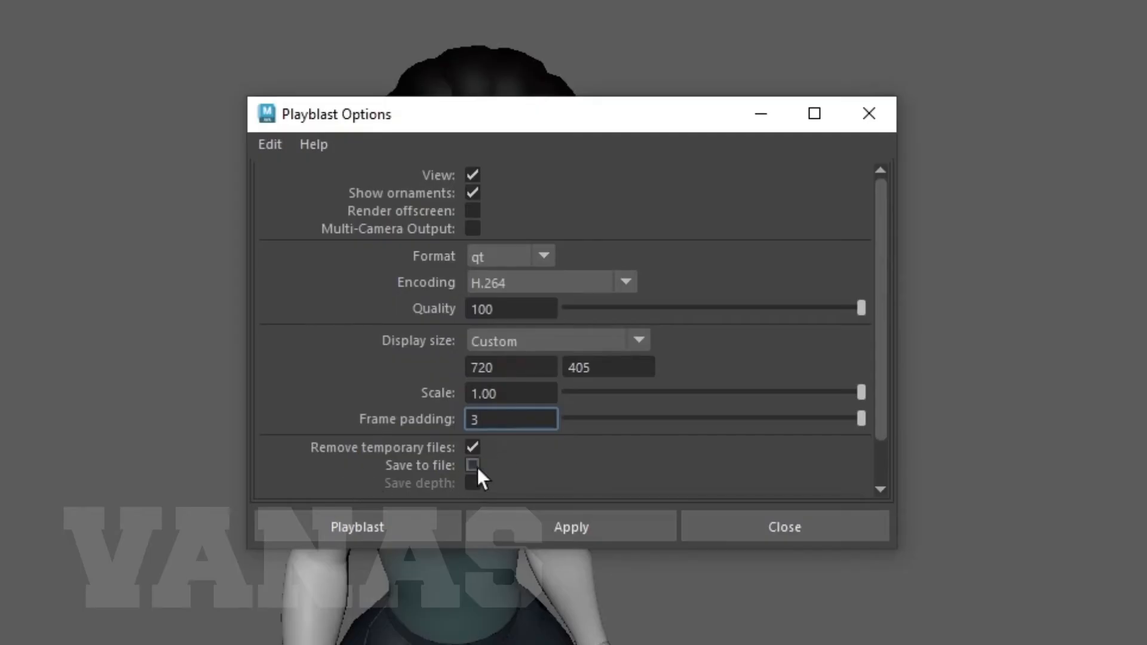
left_click(472, 465)
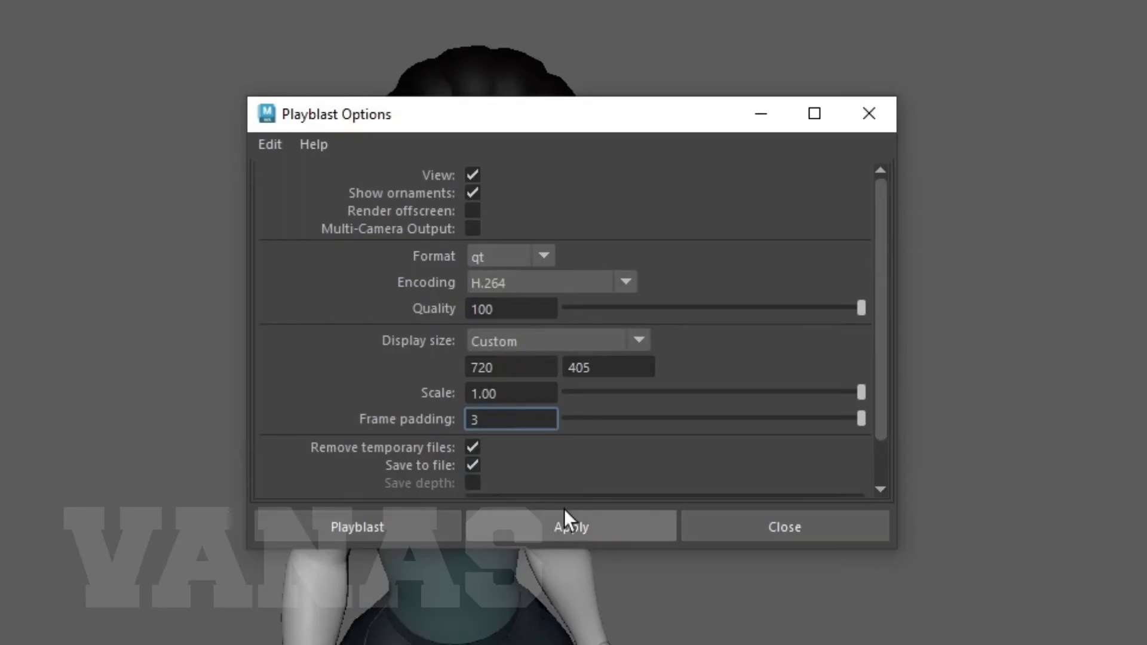
mouse_move(495, 550)
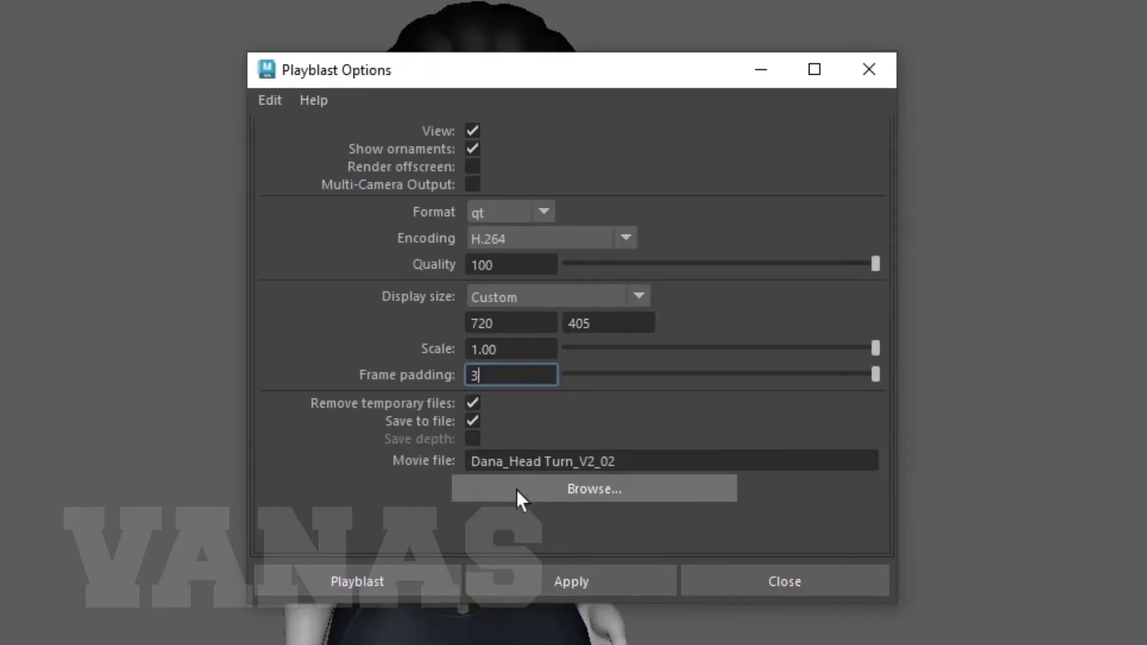
left_click(595, 489)
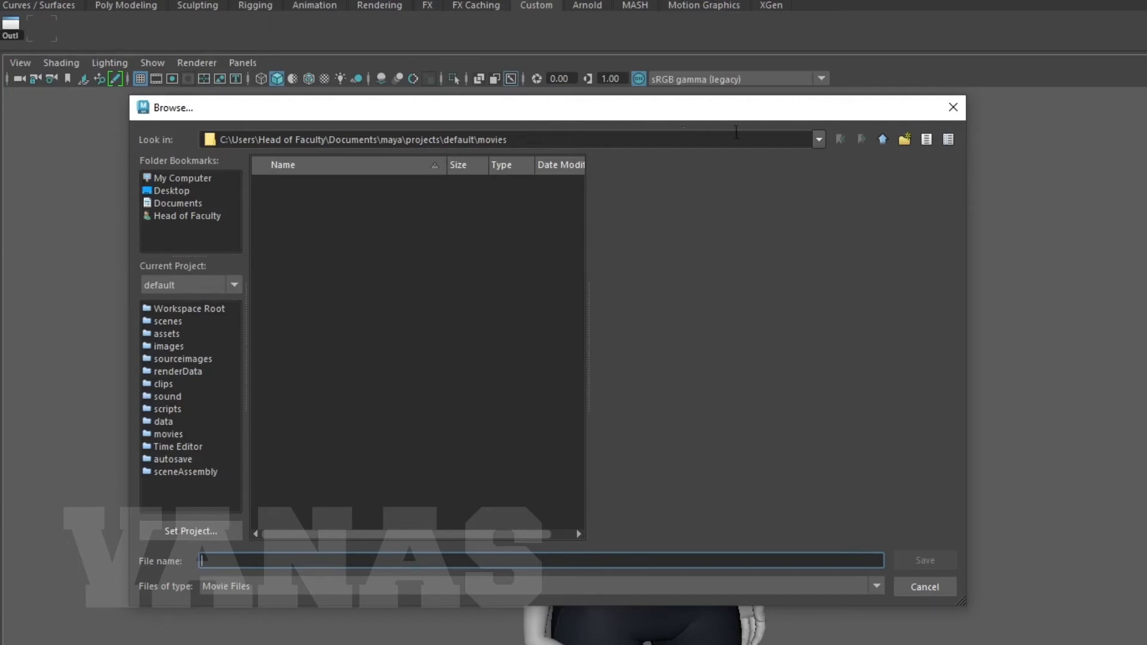
mouse_move(882, 139)
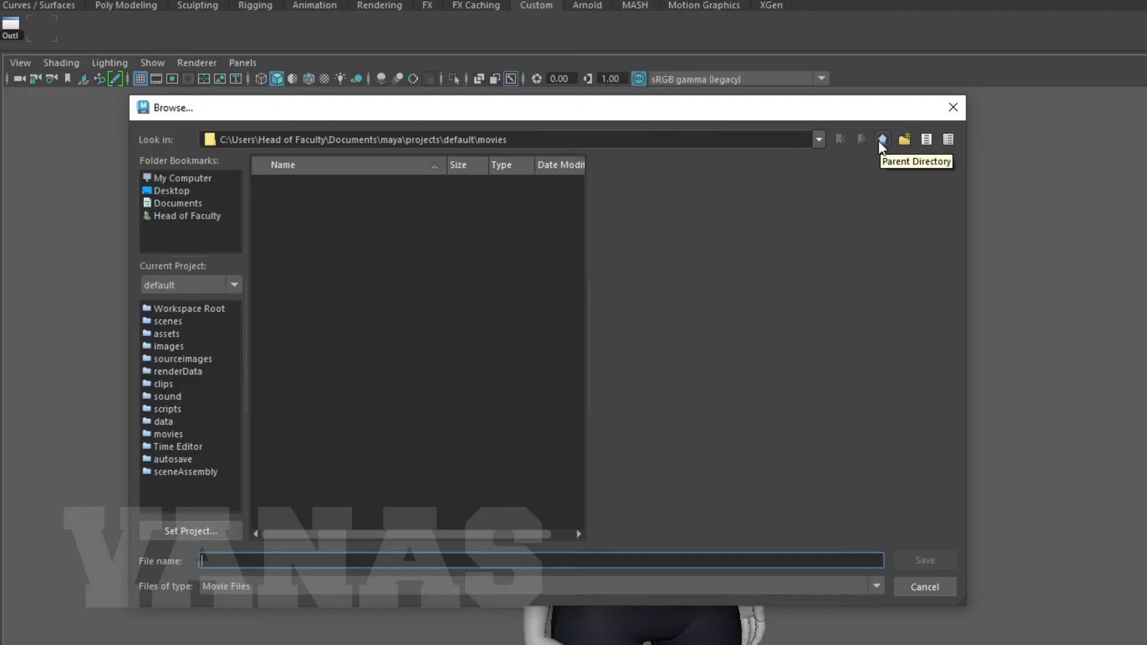
Save the movie as Dana Head Turn_01 in the Test Animation movies folder
left_click(882, 138)
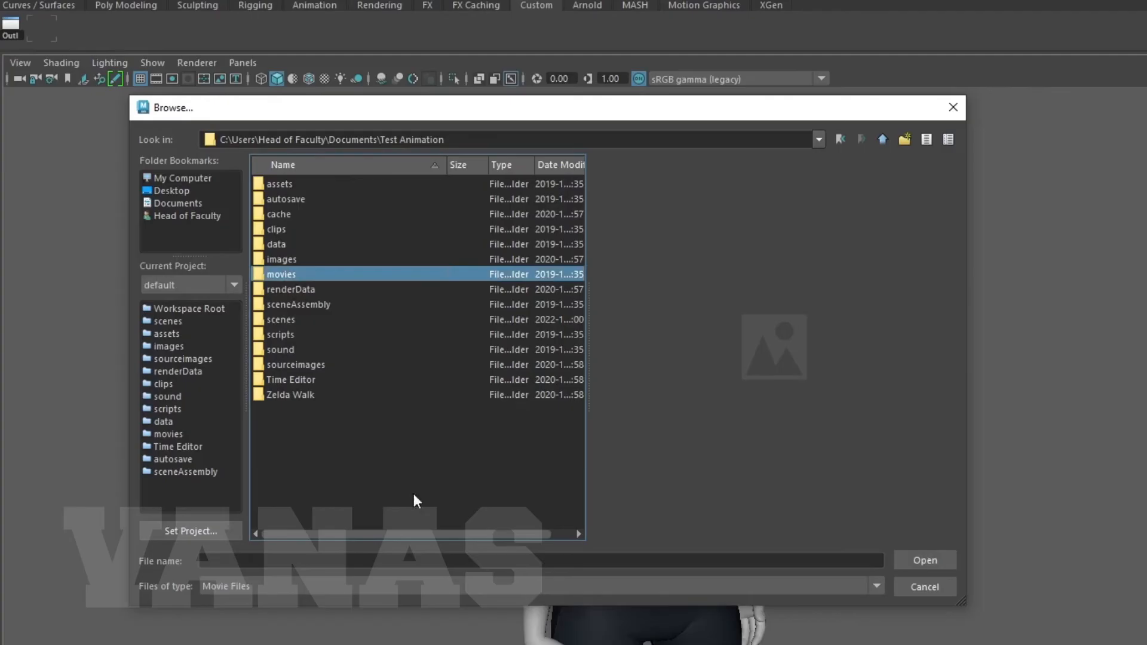
double_click(281, 275)
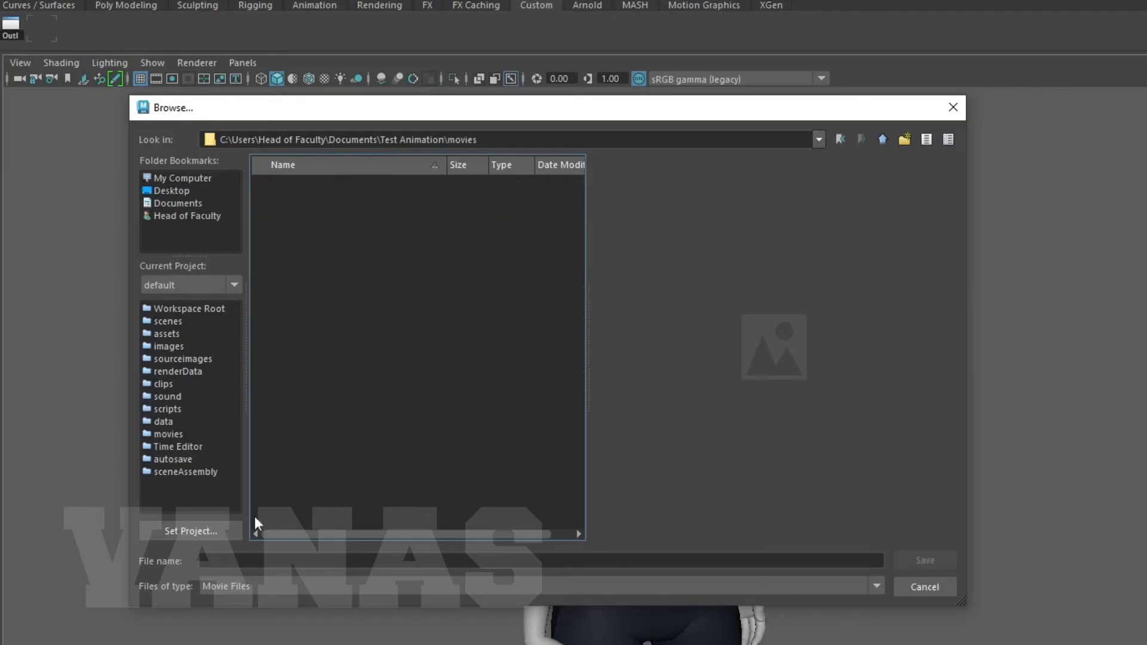
type("Dana Head Tur")
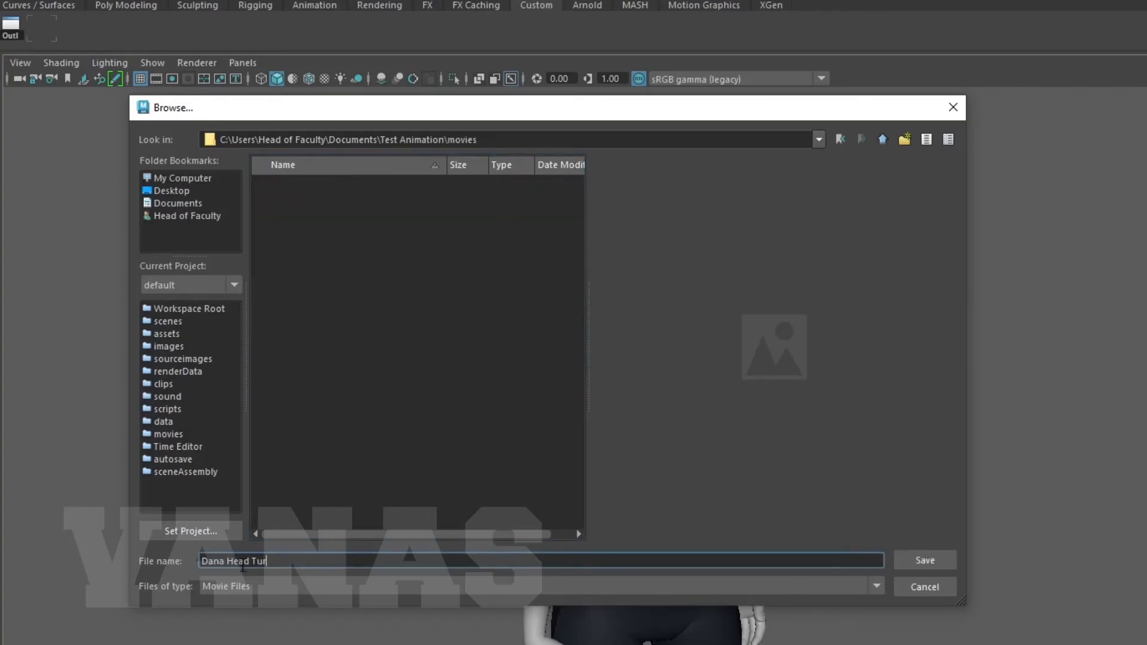
type("n_")
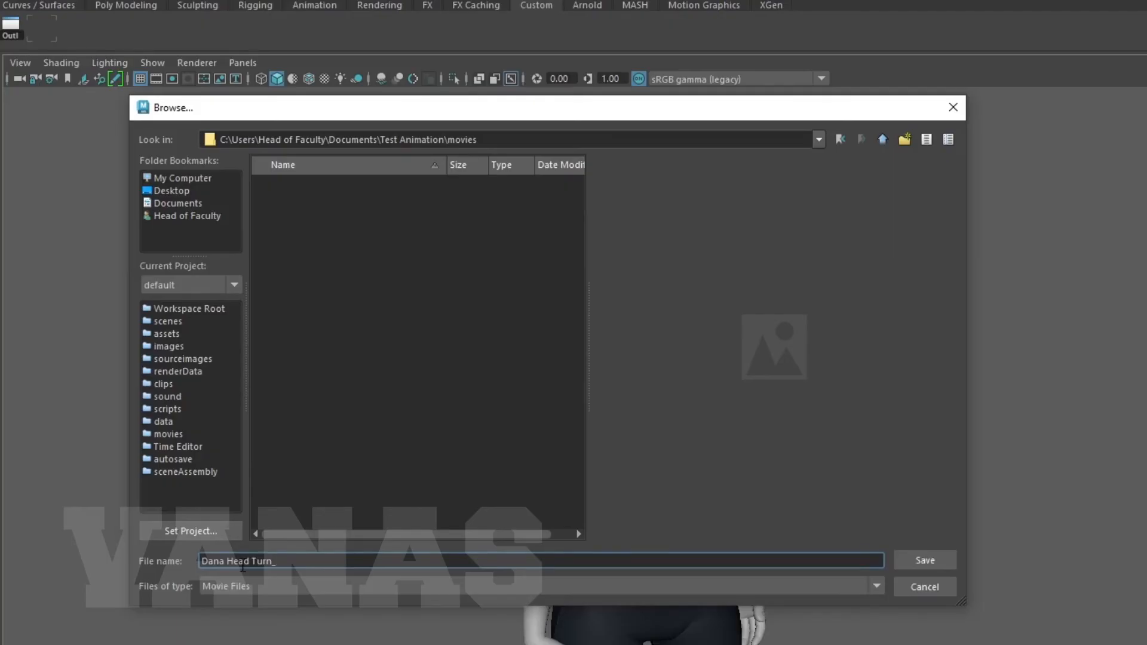
type("01")
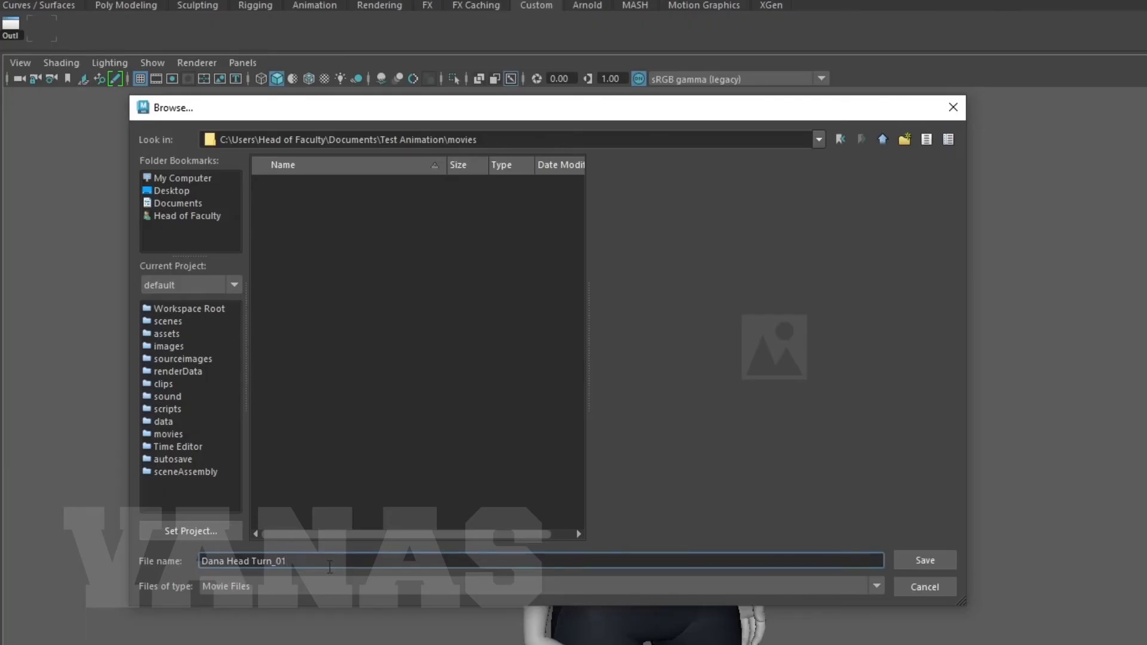
left_click(924, 559)
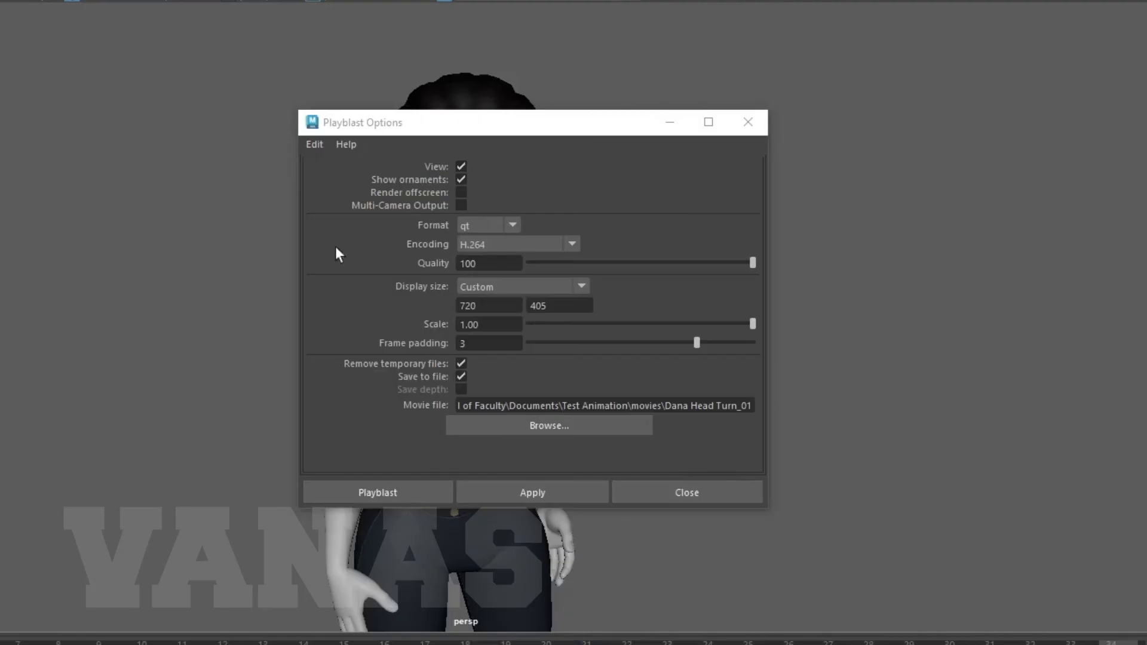
Render the playblast, watch it in VLC without updating, then close the player
left_click(378, 492)
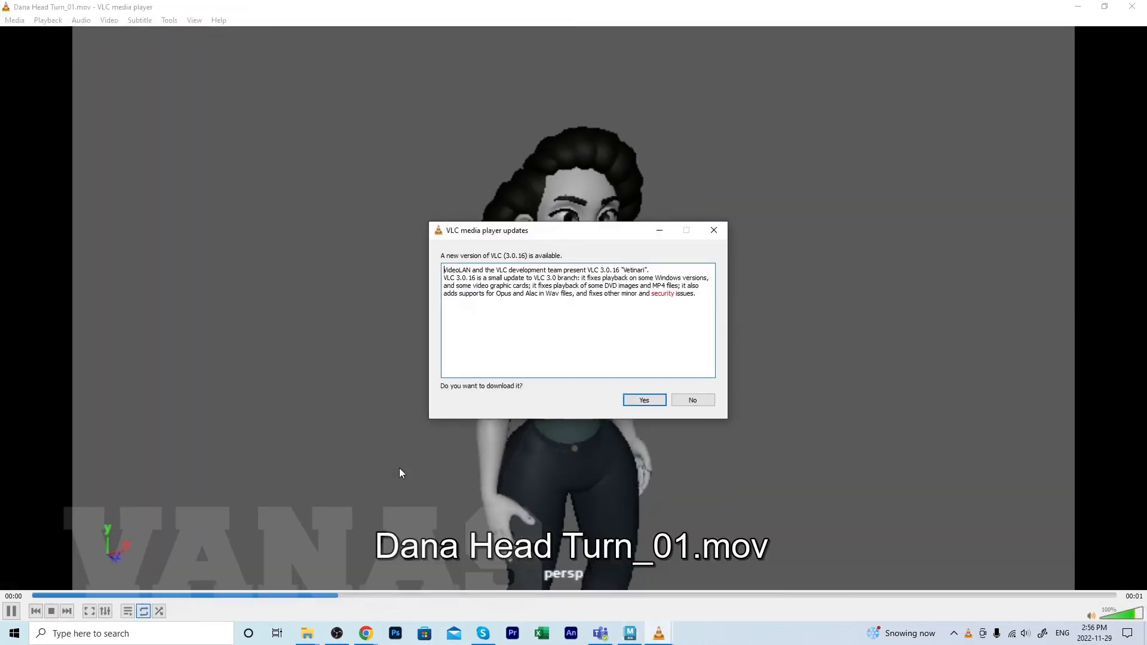
left_click(691, 400)
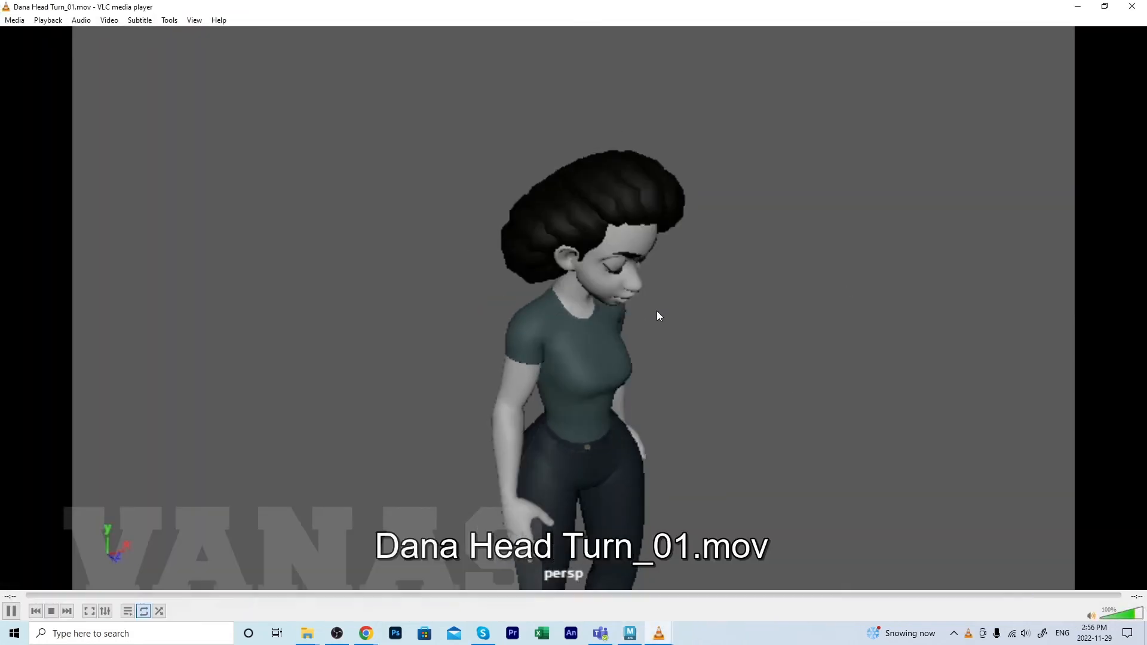
left_click(11, 610)
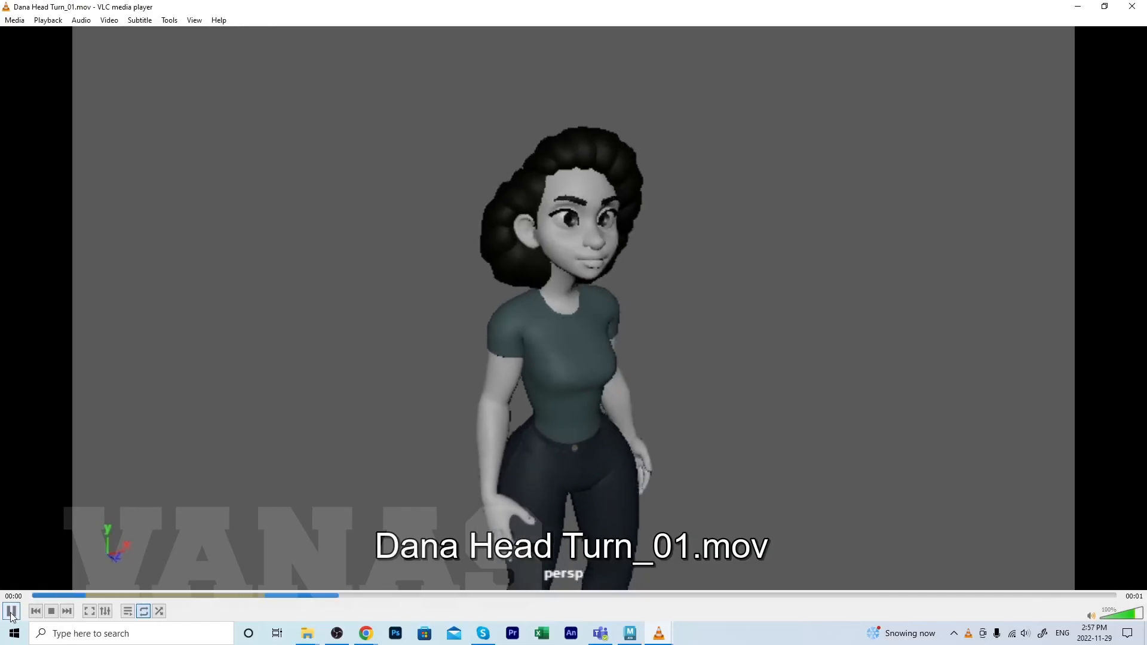
left_click(11, 610)
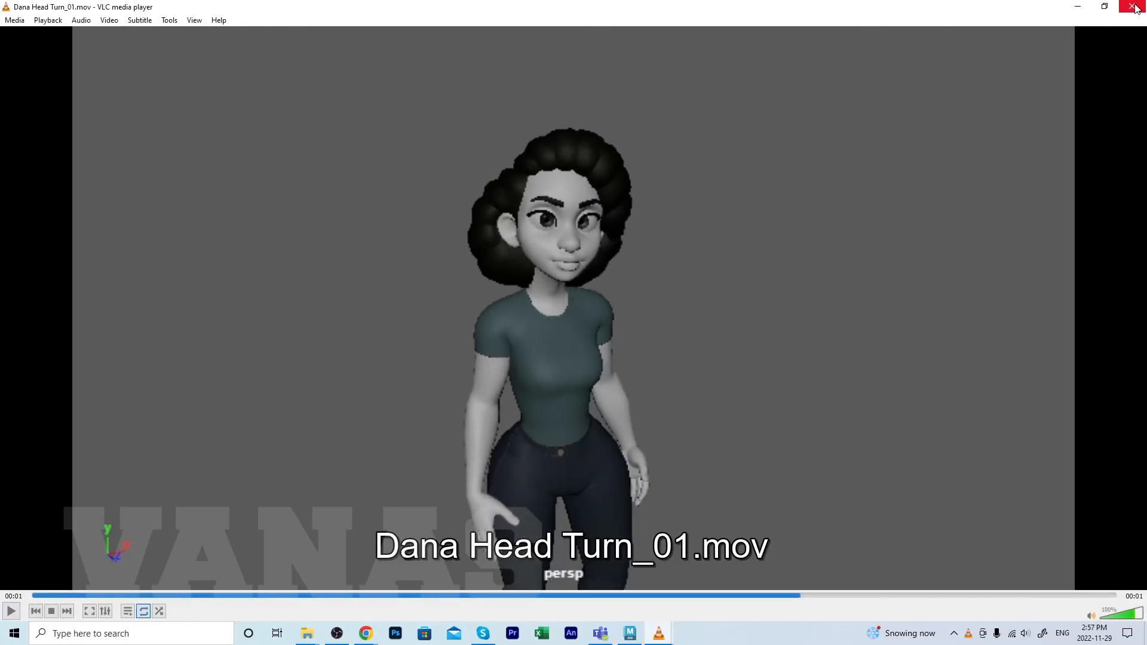
left_click(1136, 7)
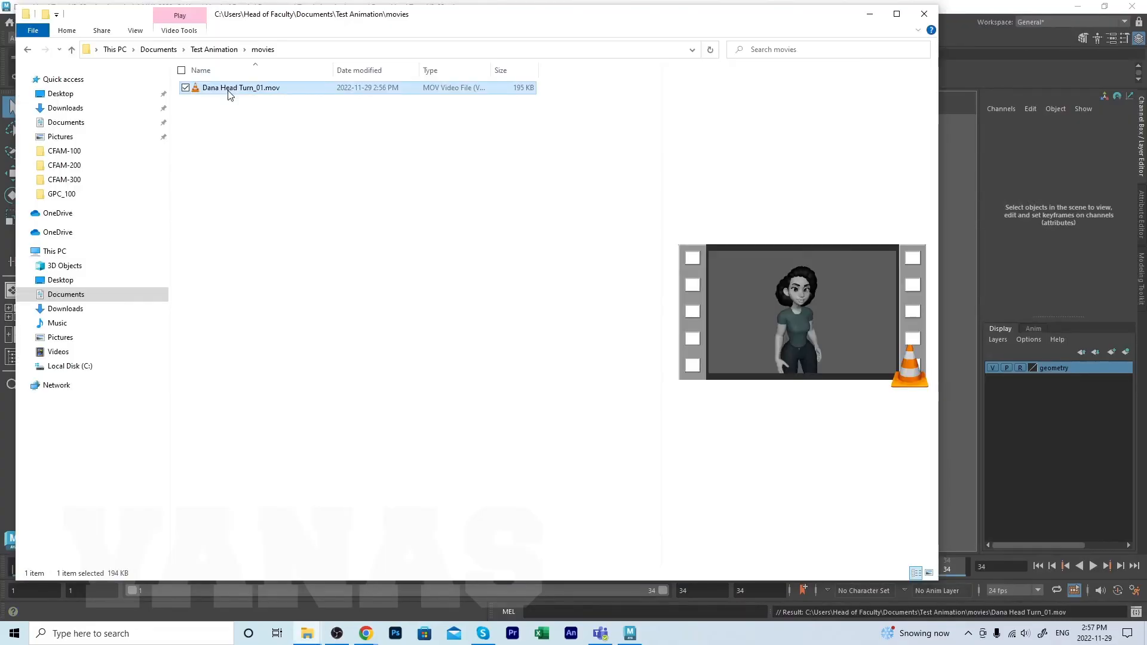
Make QuickTime Player the default app for Dana Head Turn_01.mov and all .mov files
right_click(240, 88)
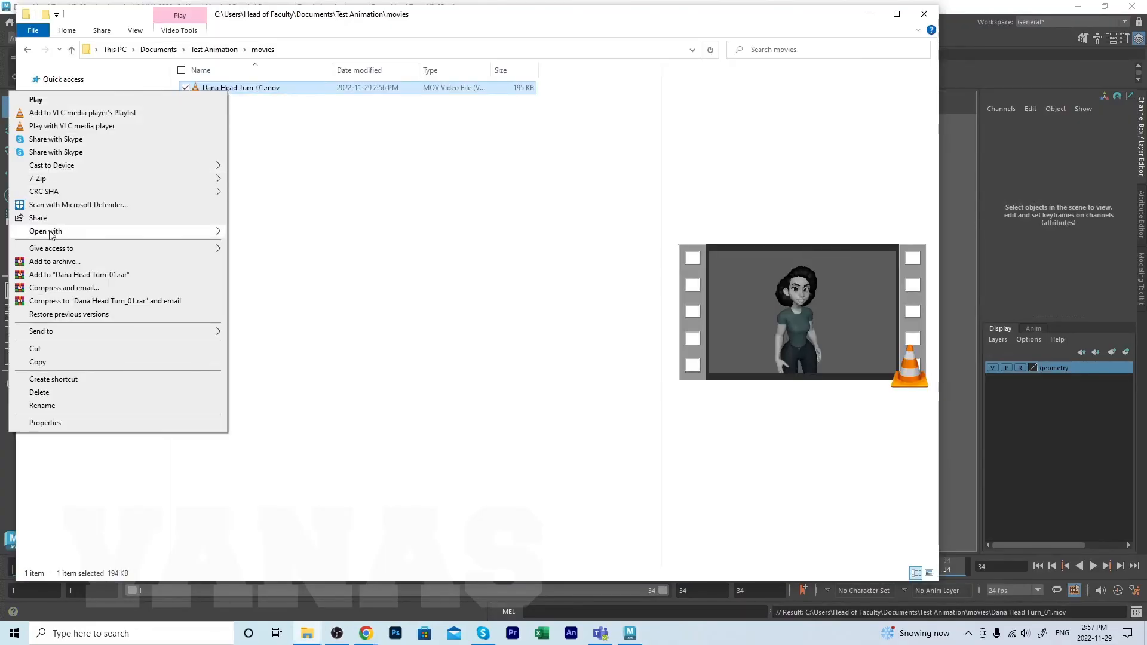
left_click(45, 231)
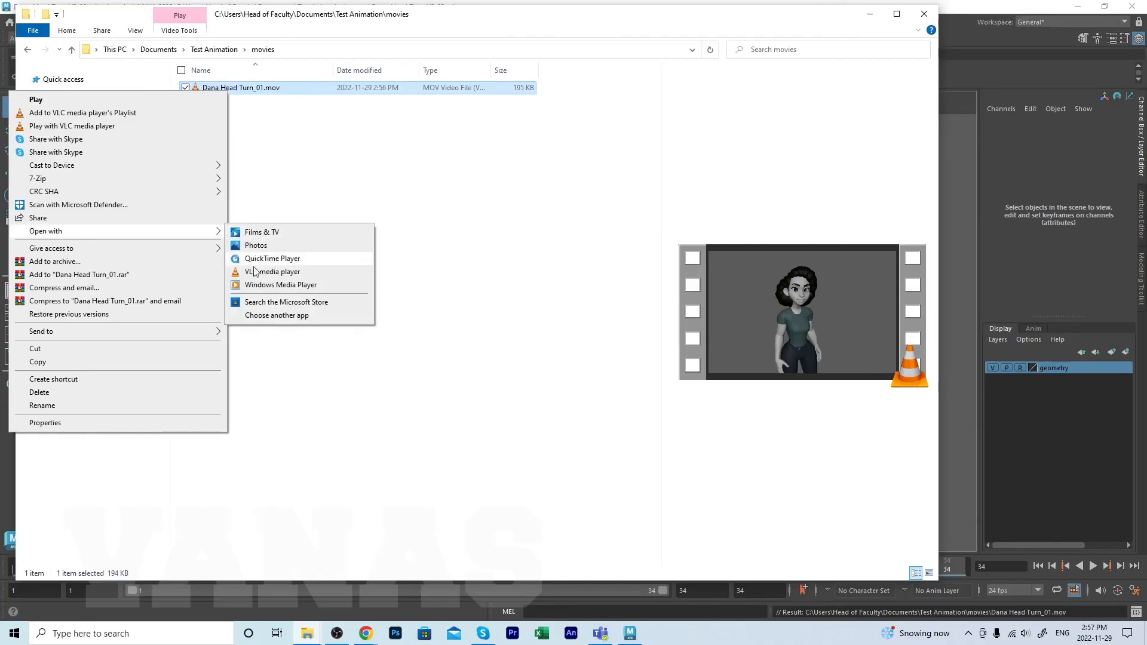
mouse_move(269, 322)
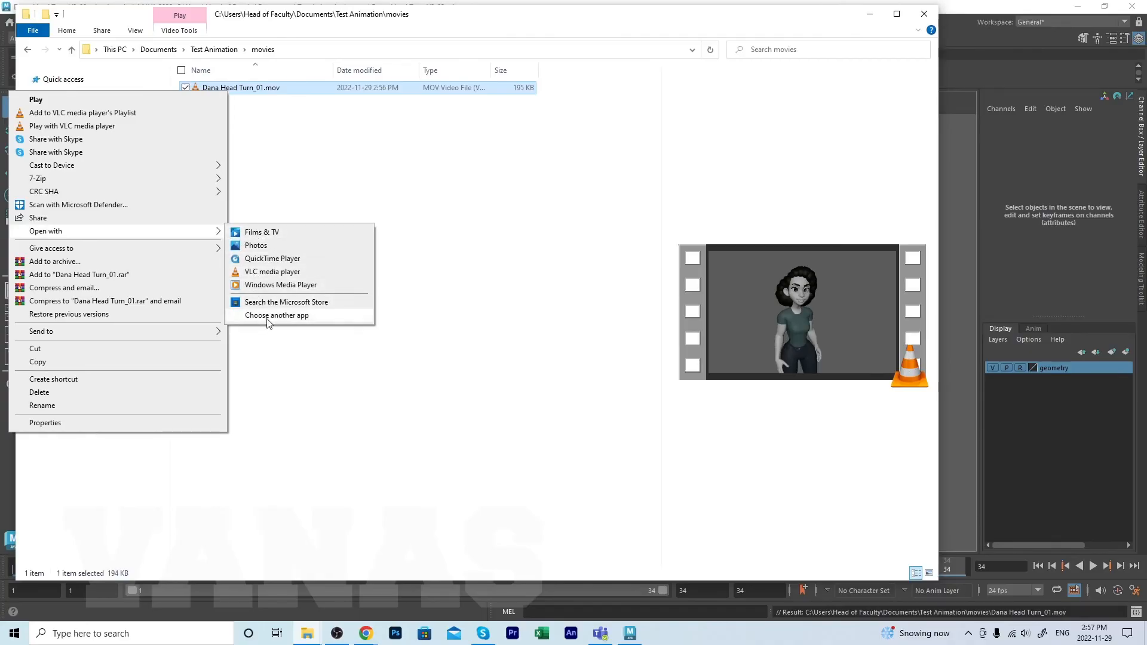
left_click(276, 316)
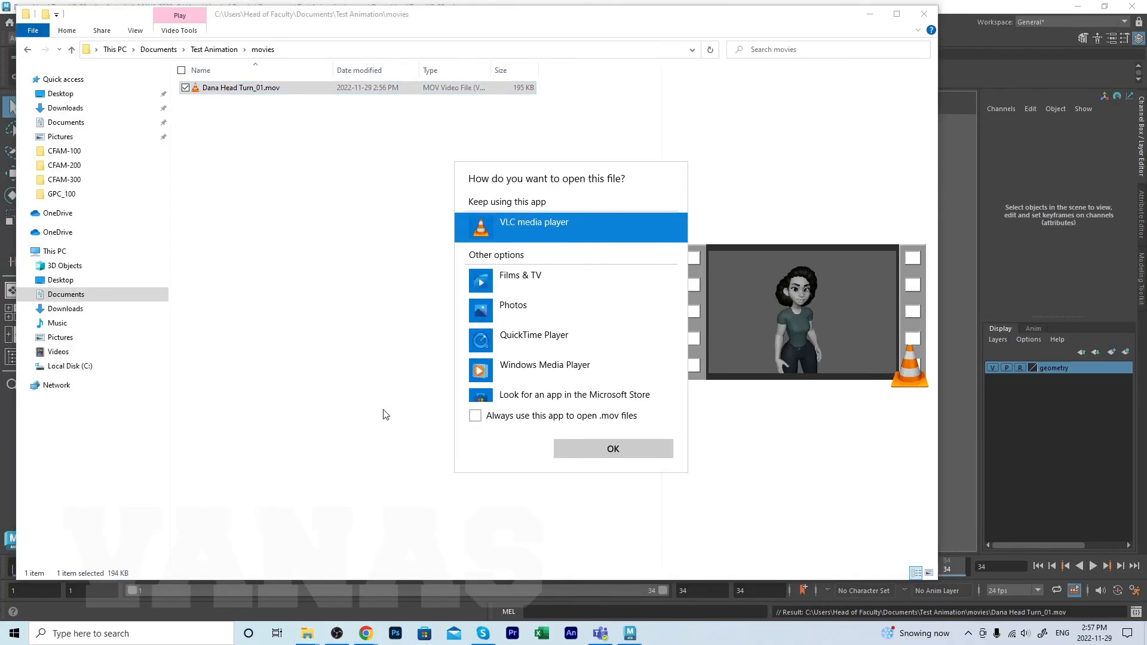
left_click(475, 416)
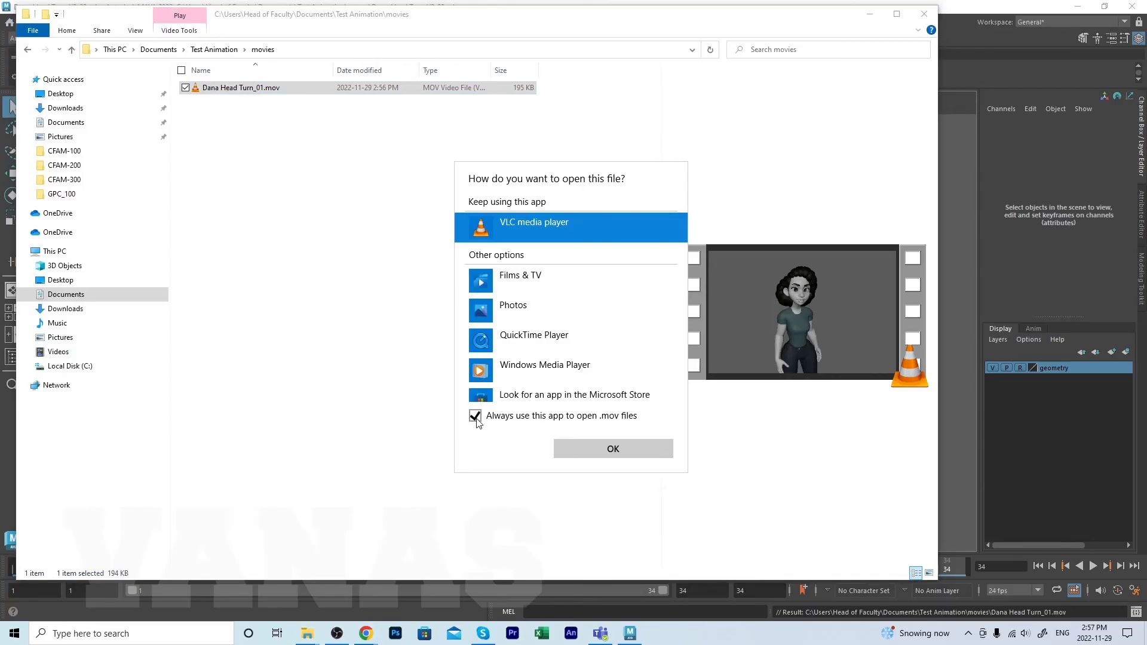
left_click(612, 448)
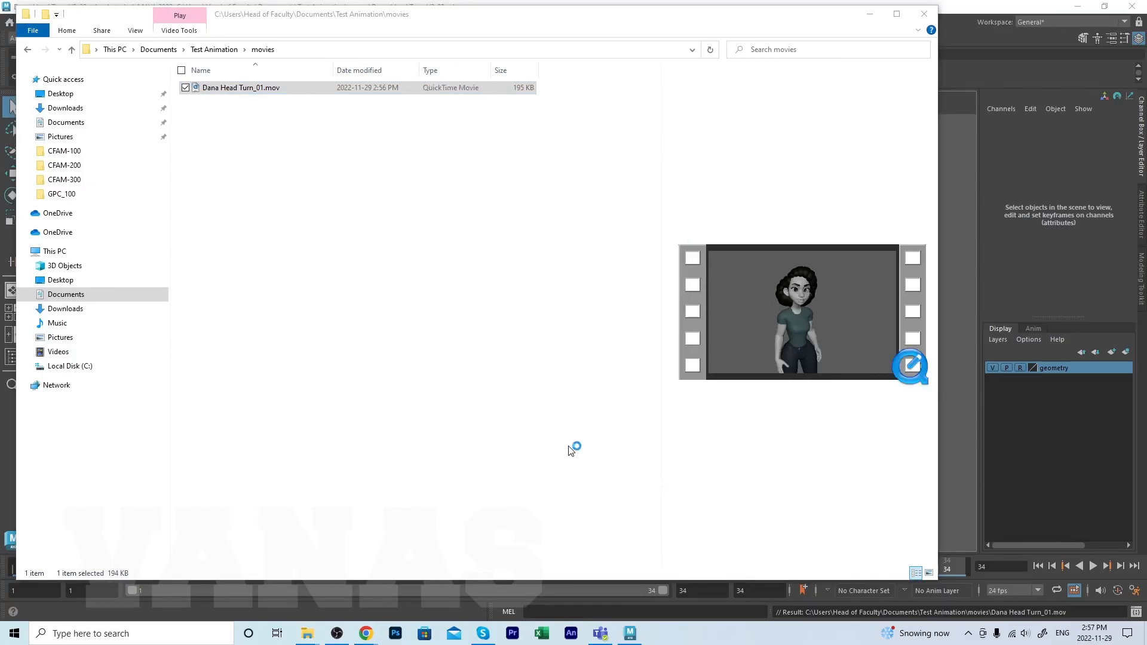
mouse_move(571, 451)
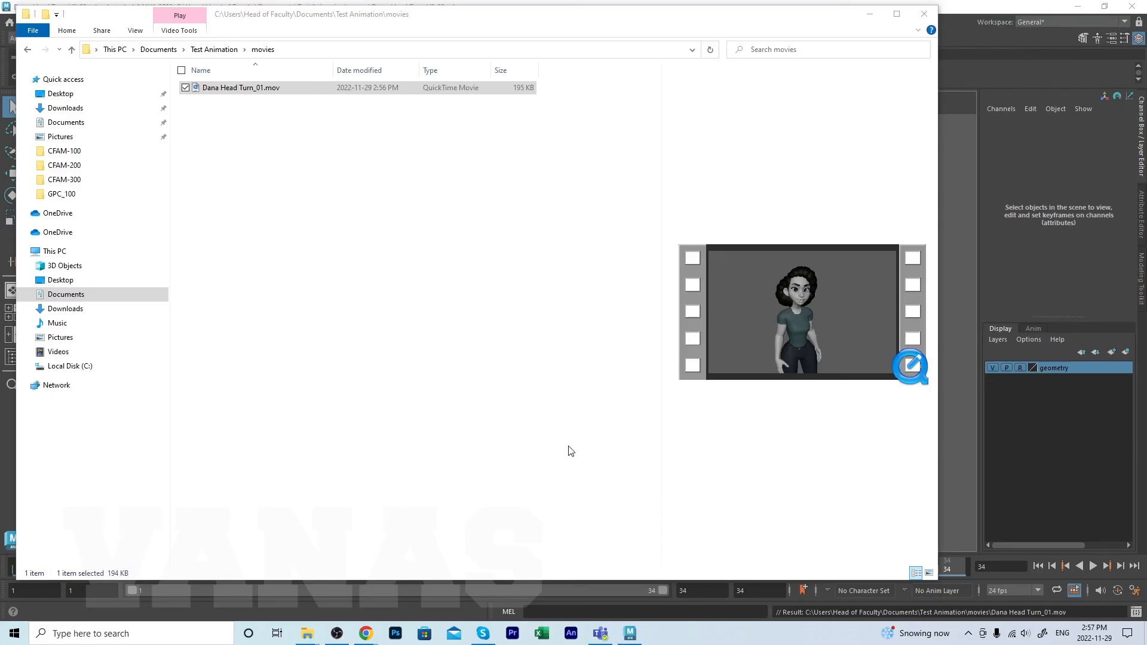
double_click(241, 87)
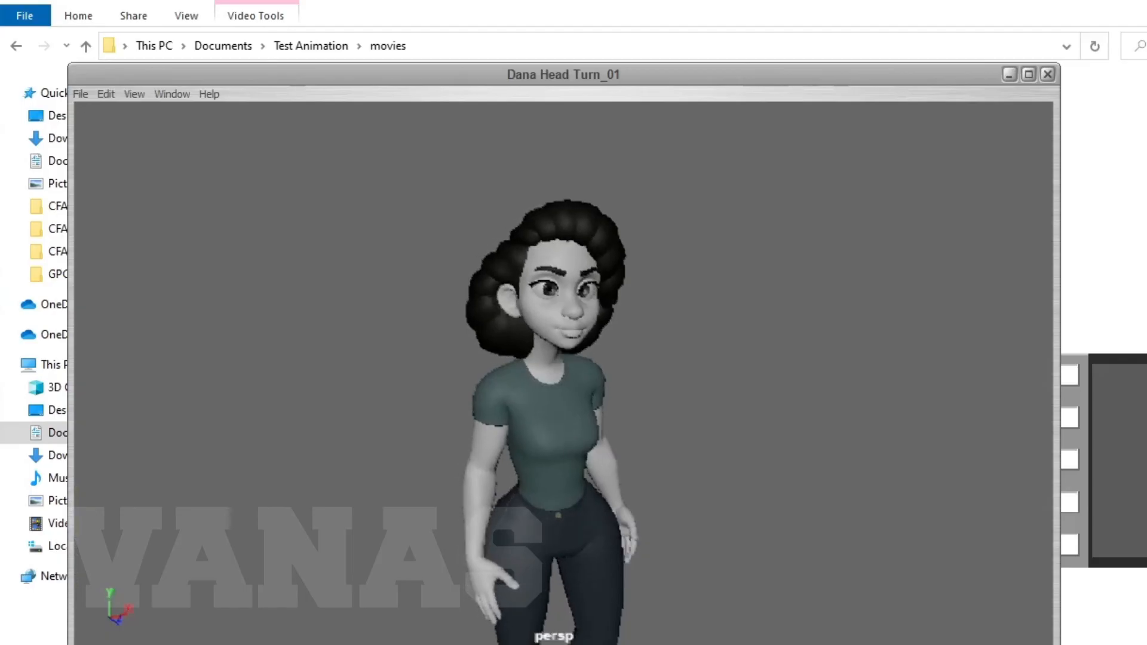
left_click(1047, 72)
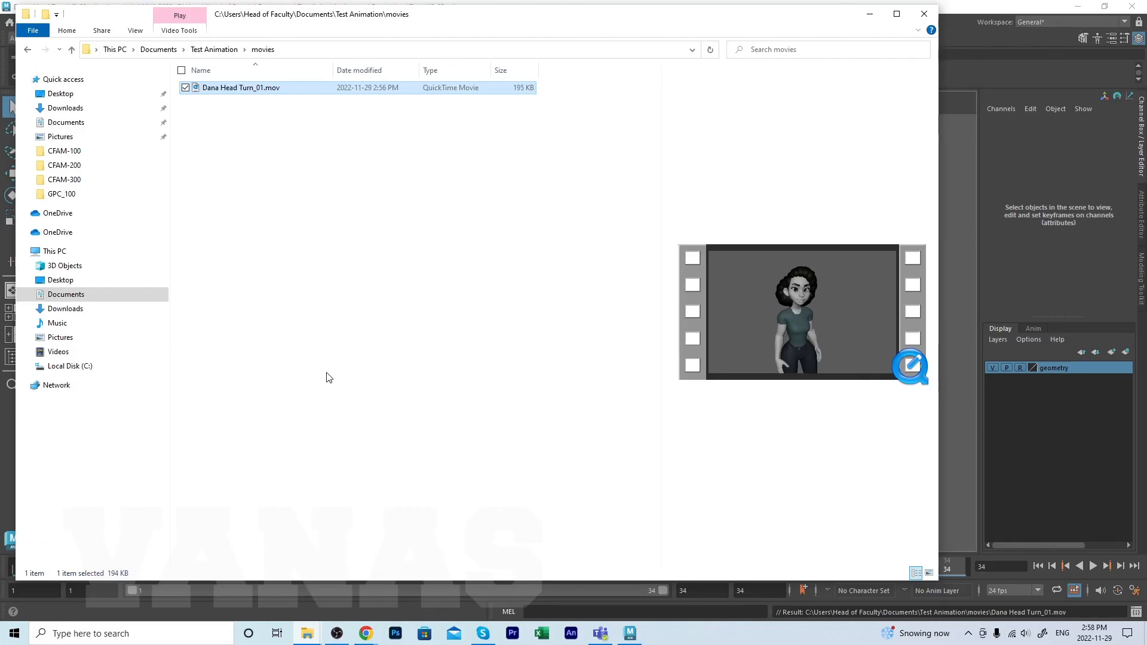